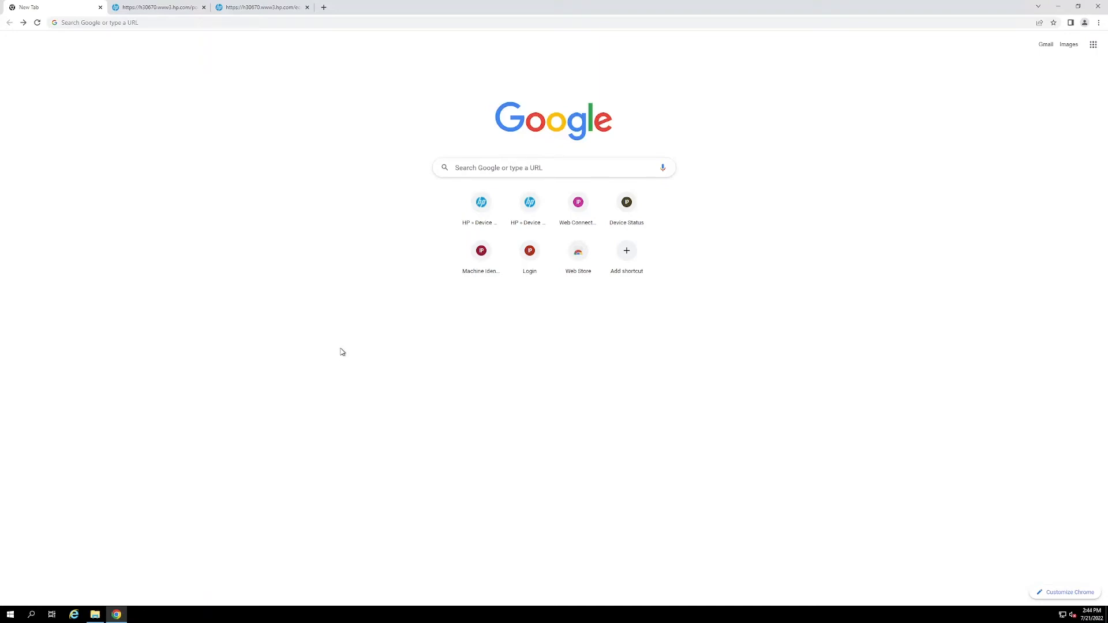
mouse_move(346, 346)
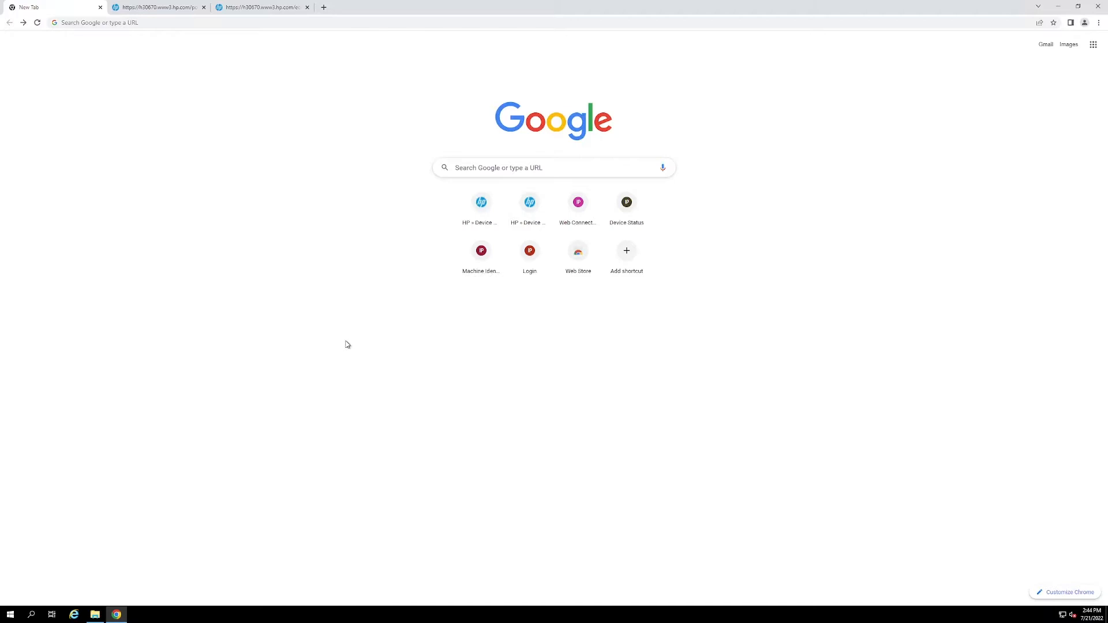
mouse_move(347, 340)
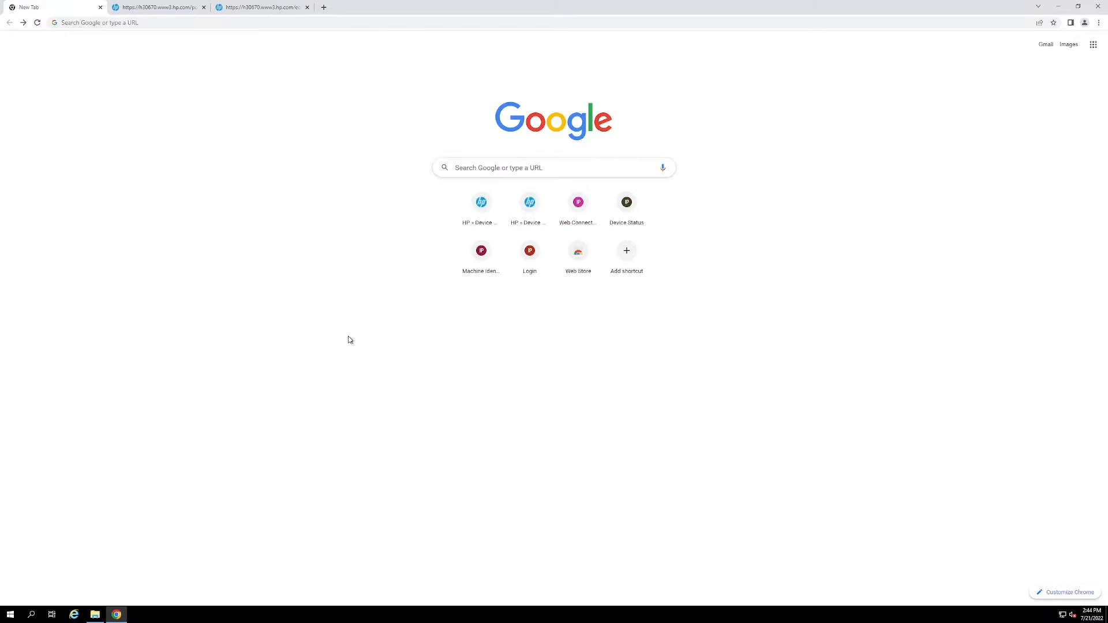
mouse_move(349, 336)
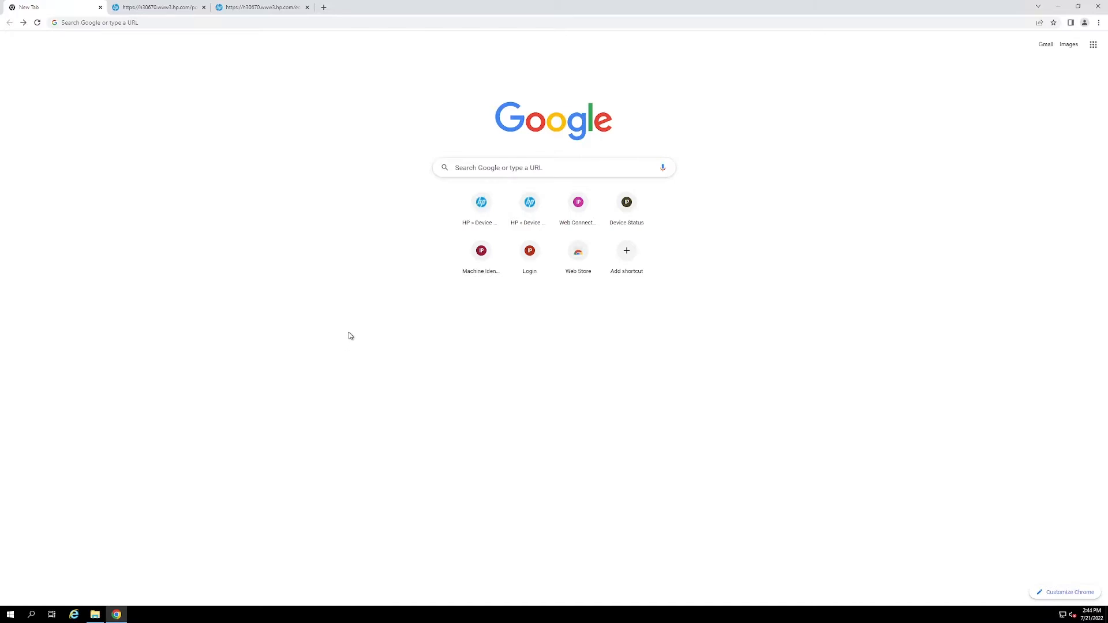
mouse_move(354, 328)
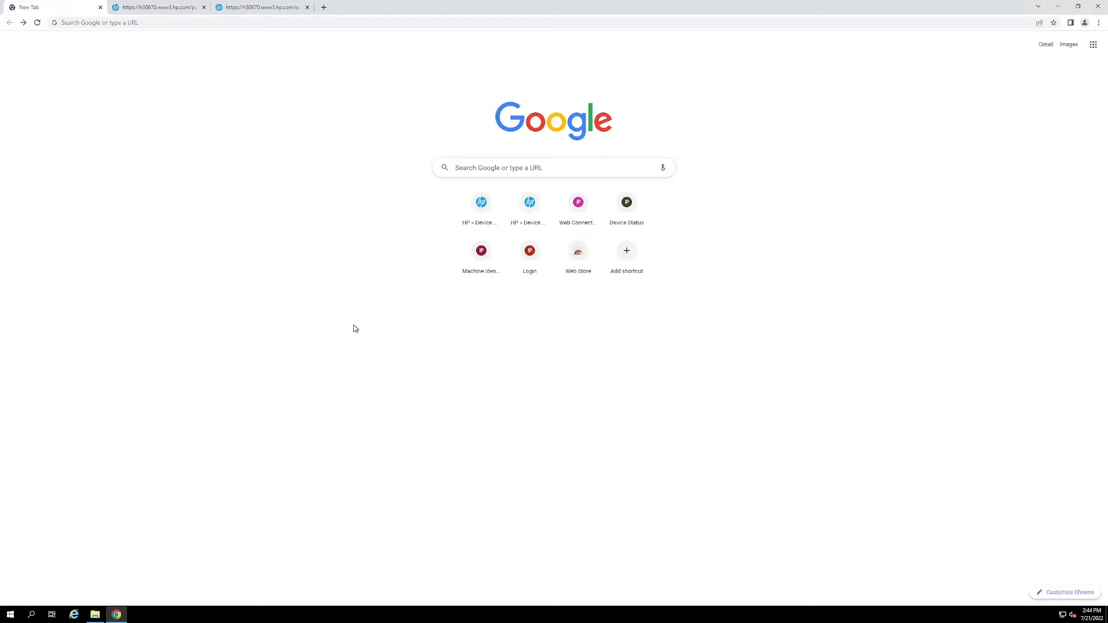
mouse_move(354, 303)
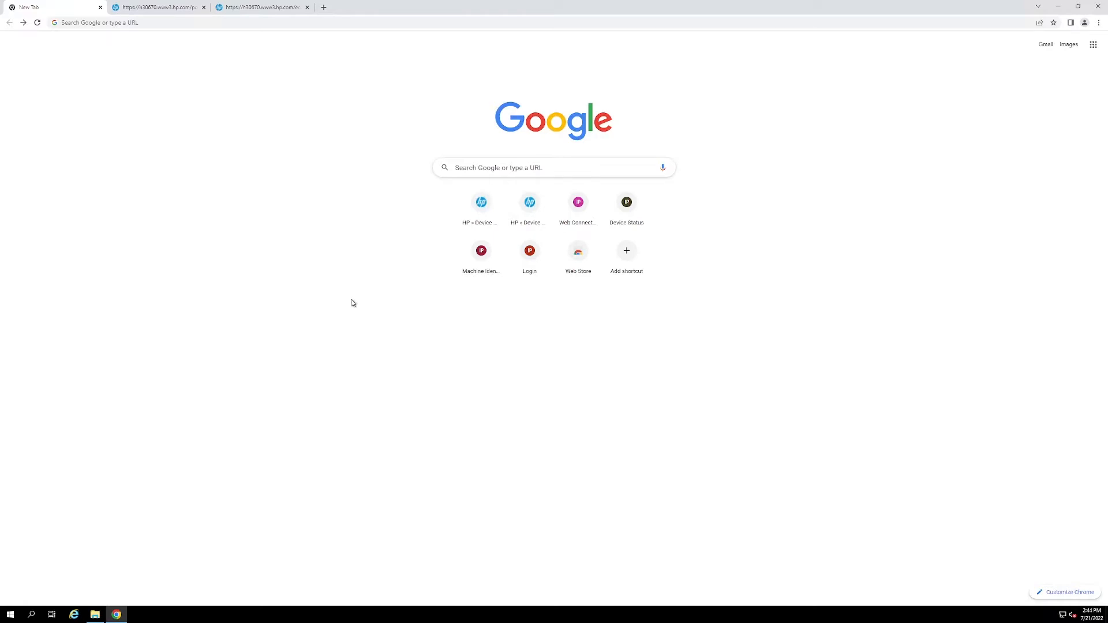
mouse_move(346, 299)
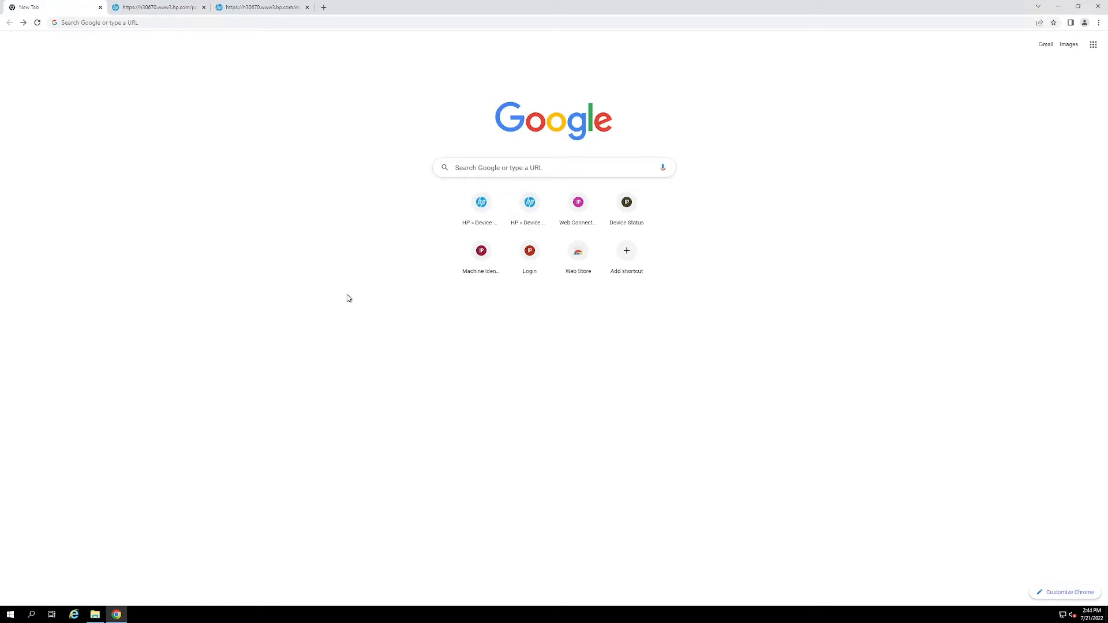
mouse_move(500, 101)
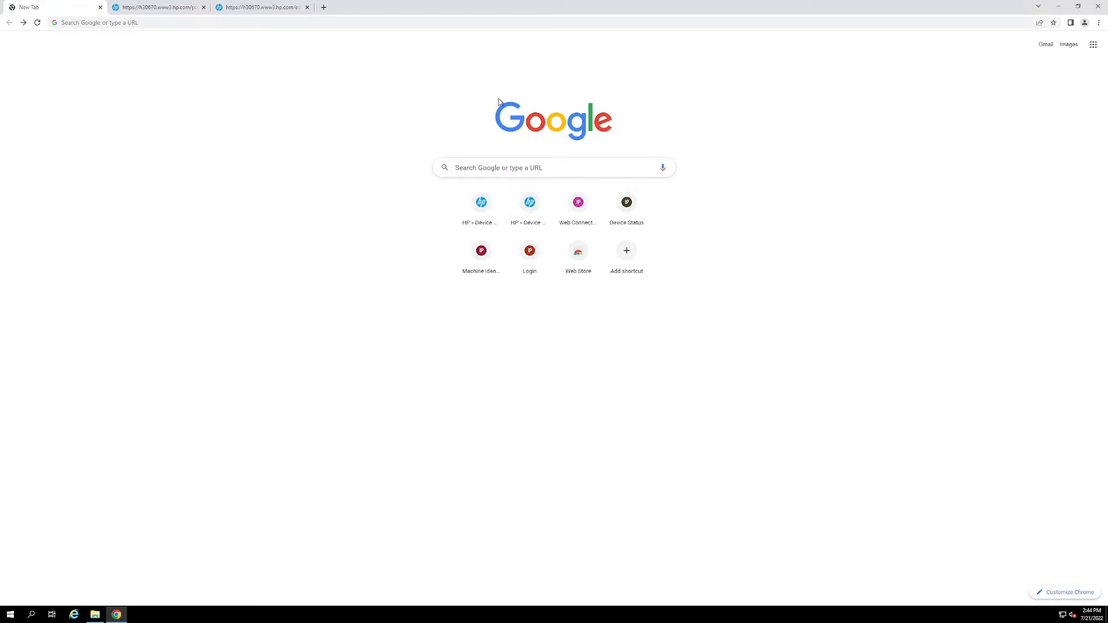
mouse_move(325, 40)
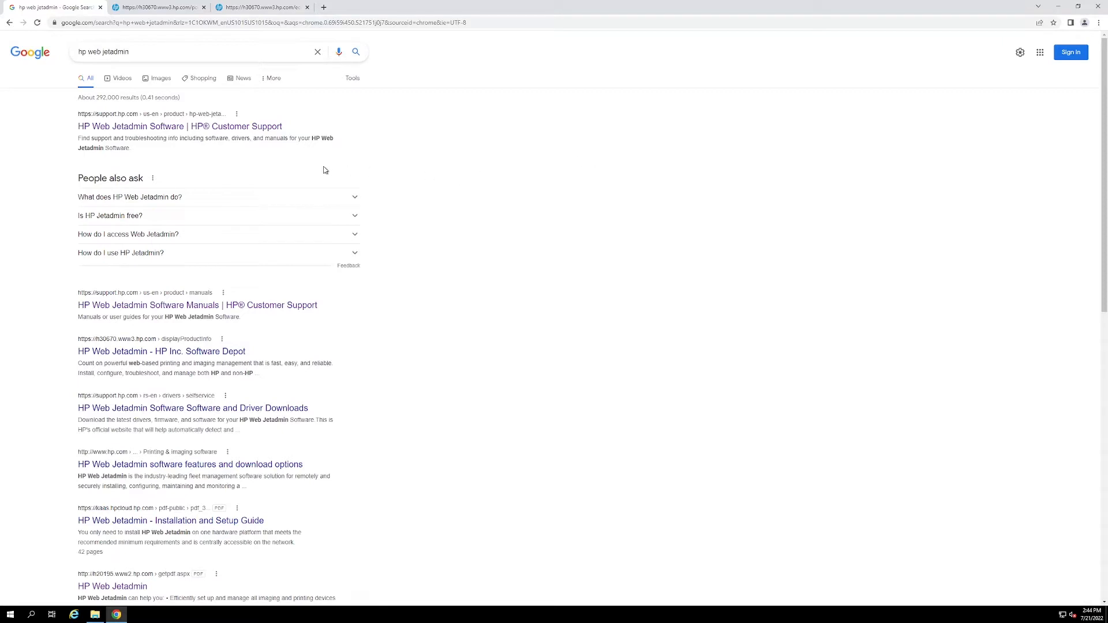
mouse_move(231, 134)
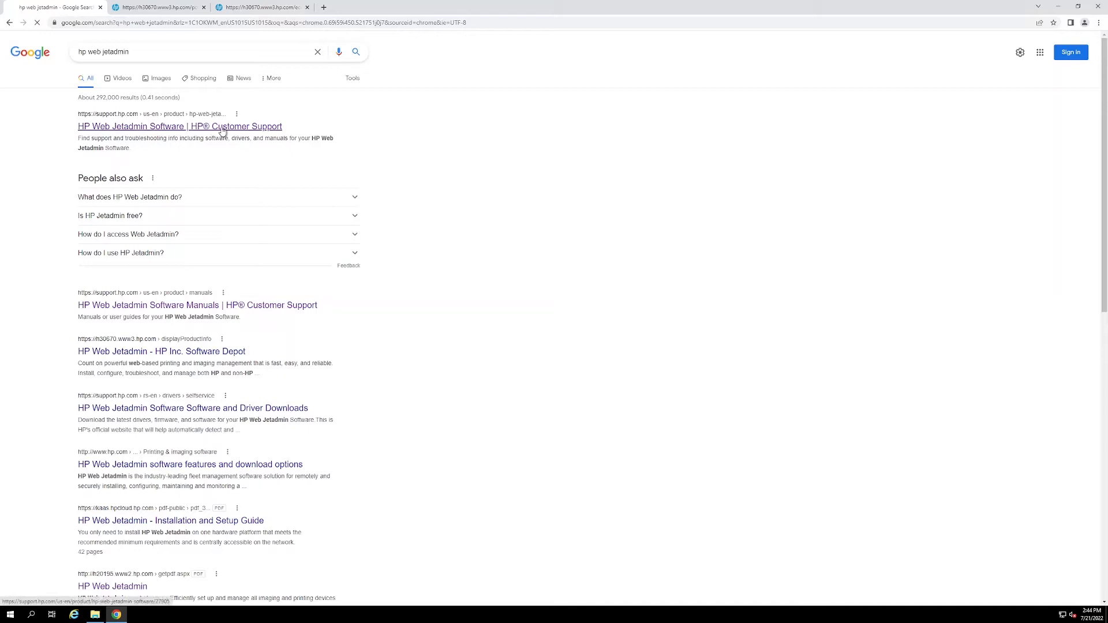
Step: Open HP Web Jetadmin Software support and its Software, Drivers and Firmware downloads listing
left_click(179, 126)
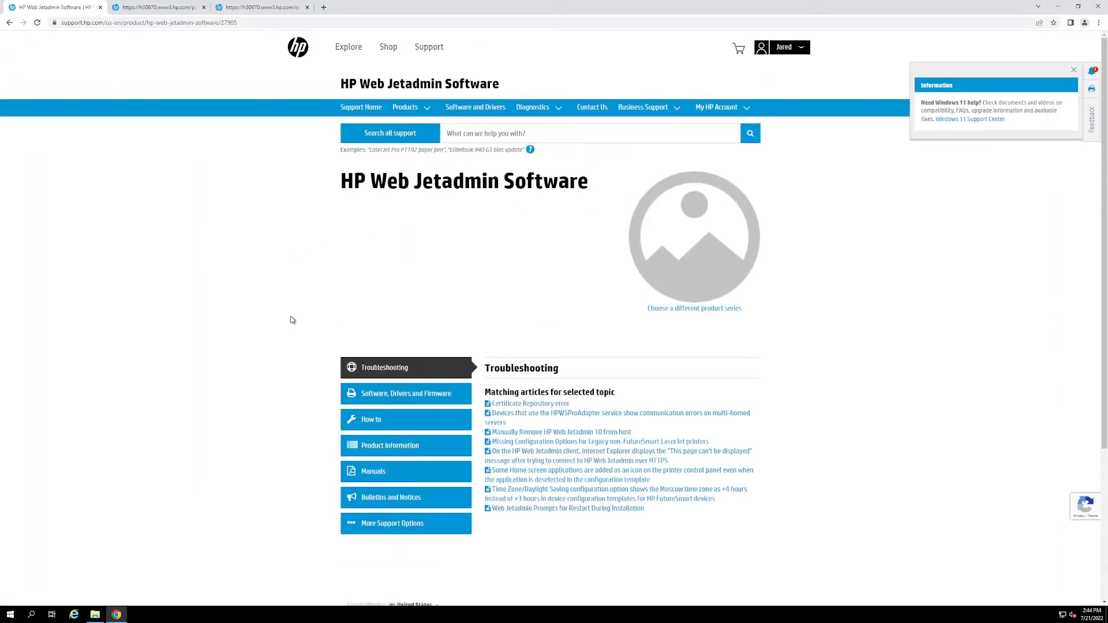
mouse_move(392, 402)
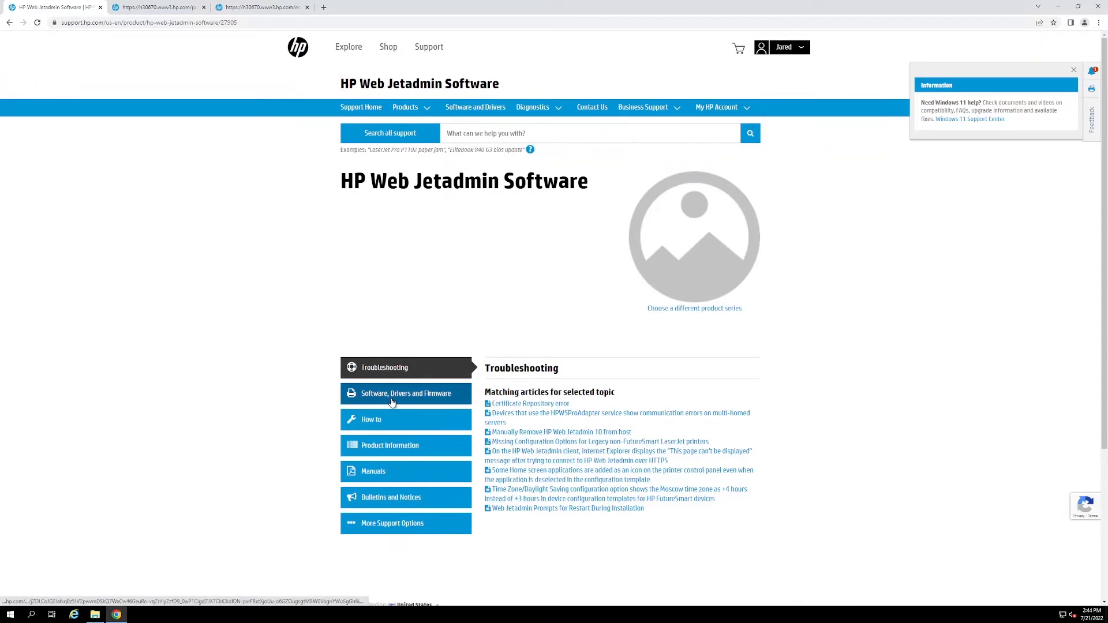
left_click(406, 394)
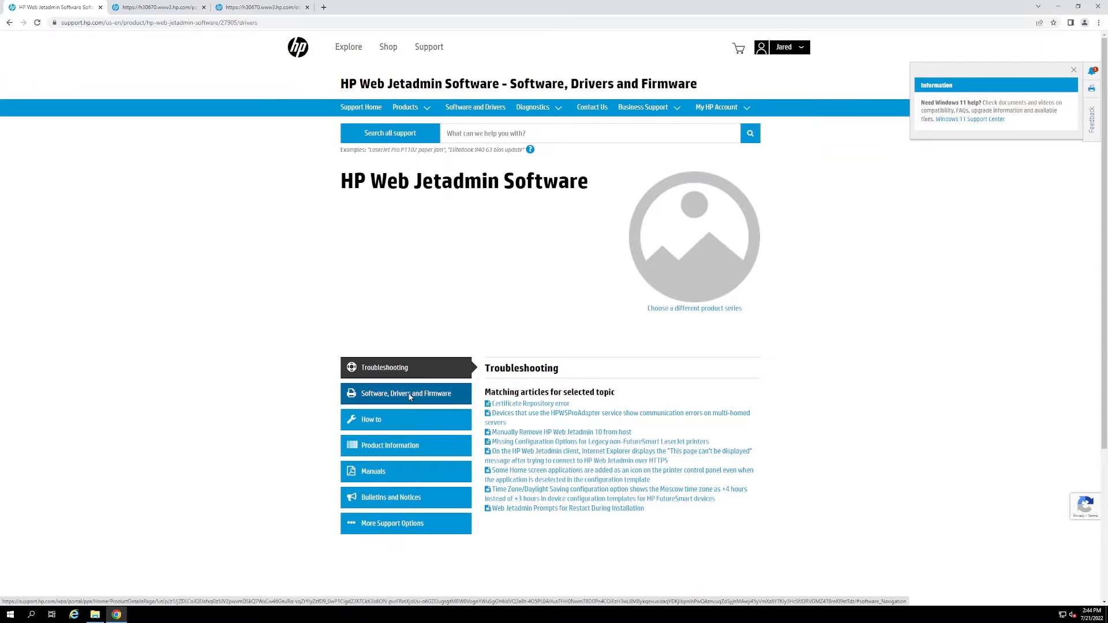
left_click(406, 394)
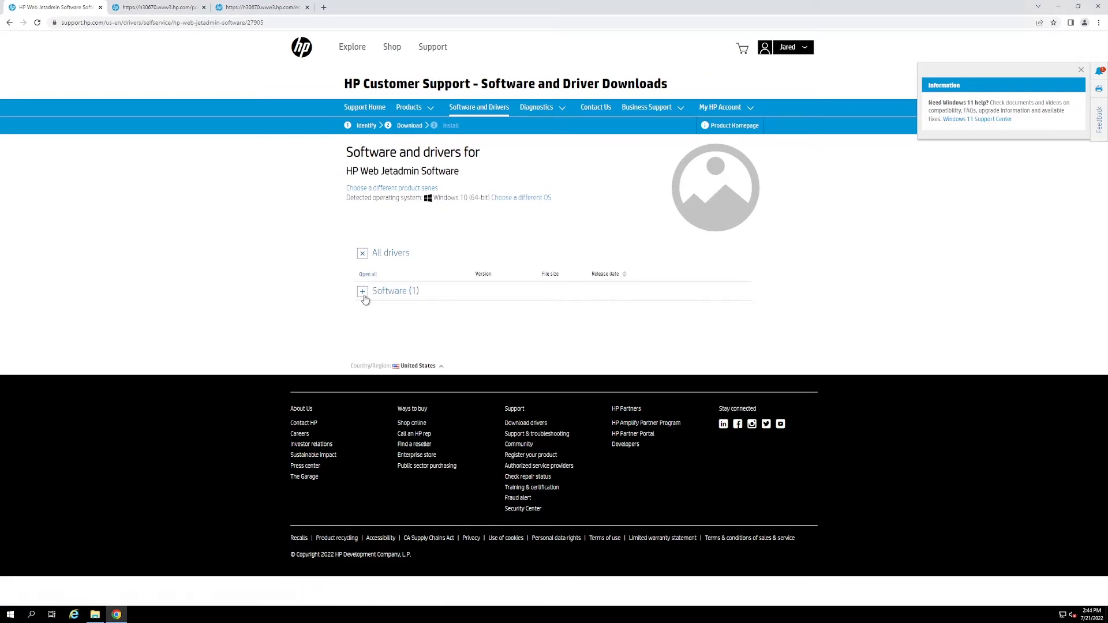
Step: Expand the Software (1) category to reach the HP Software Depot page
left_click(362, 290)
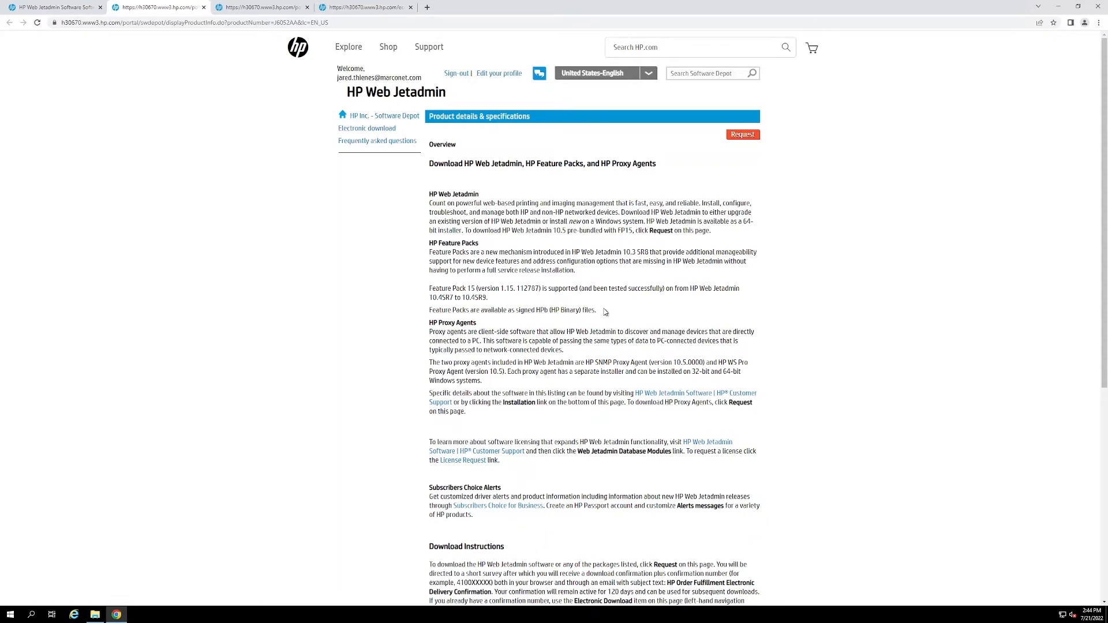
mouse_move(809, 205)
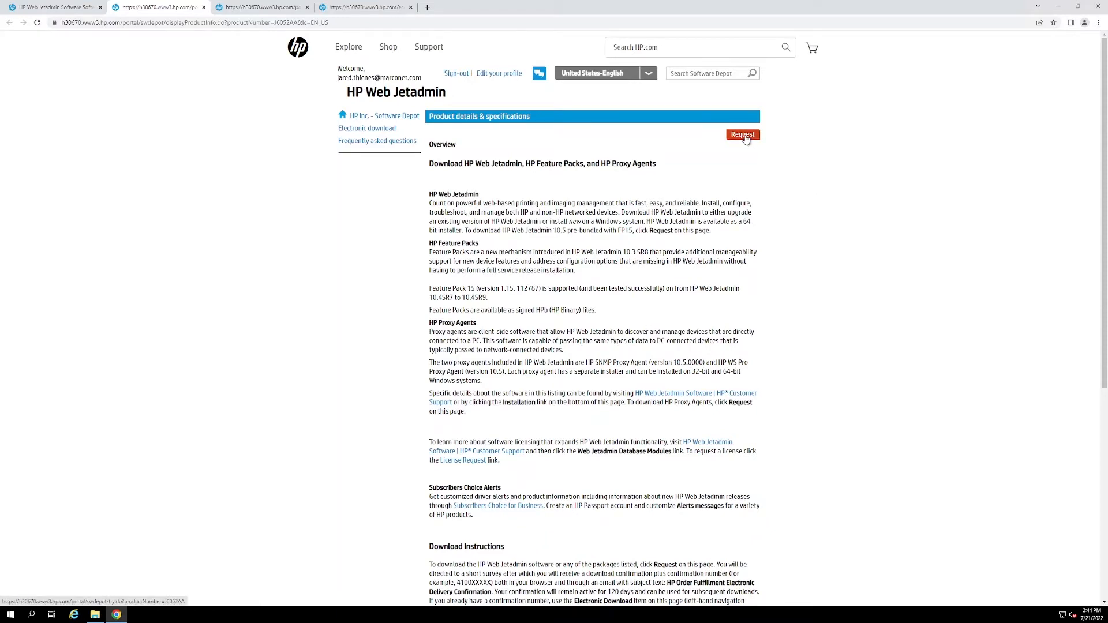
Step: Request the HP Web Jetadmin download and scroll through the order form
left_click(743, 135)
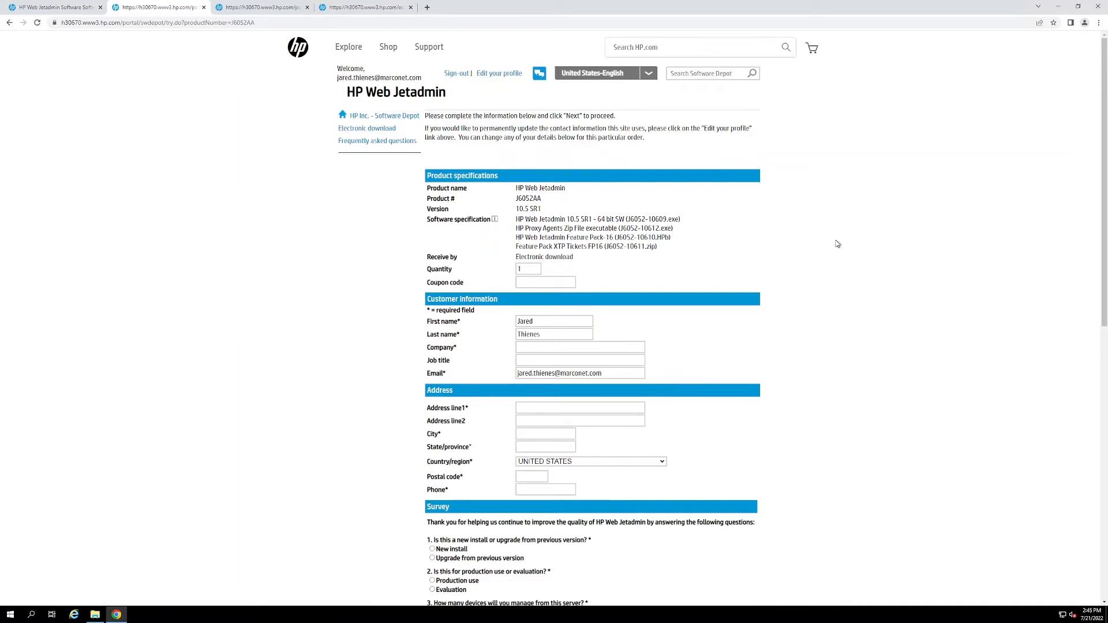
scroll("down", 3)
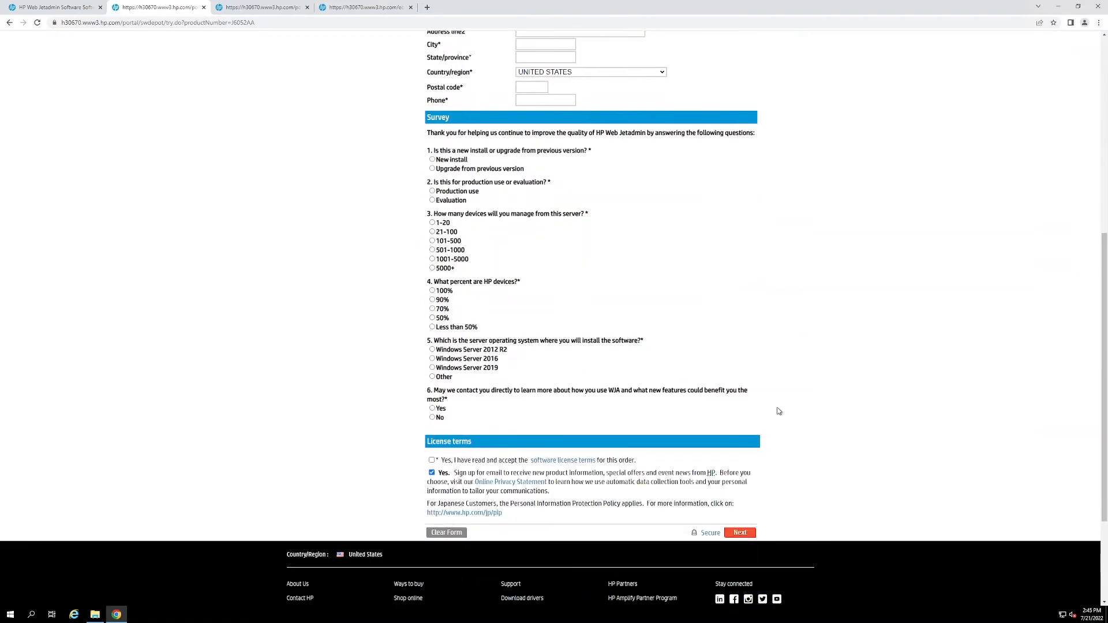
mouse_move(788, 246)
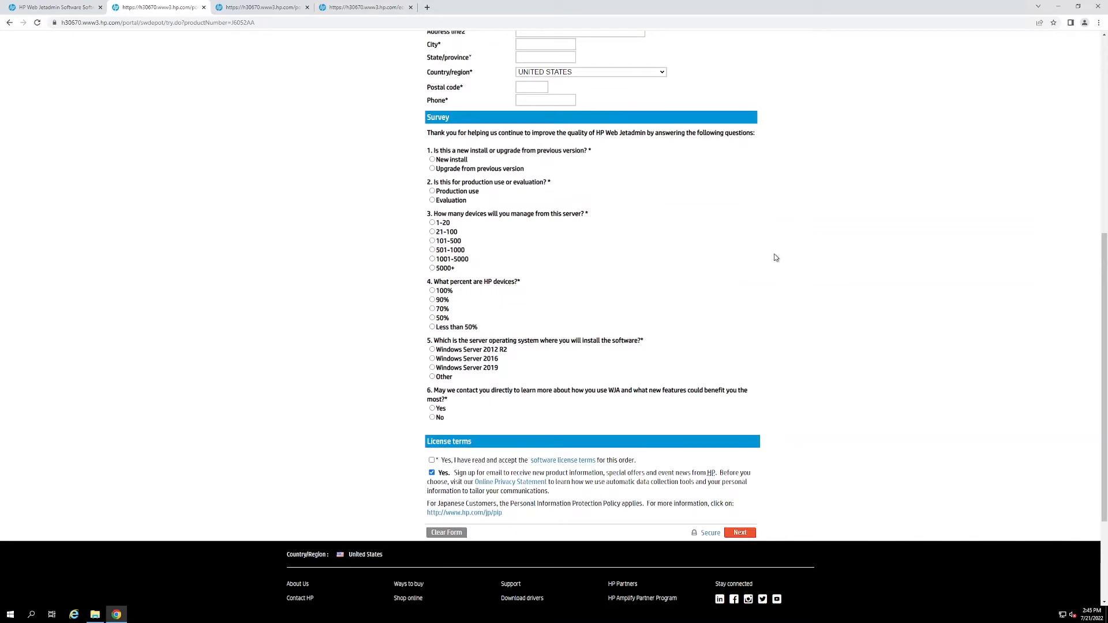
mouse_move(421, 123)
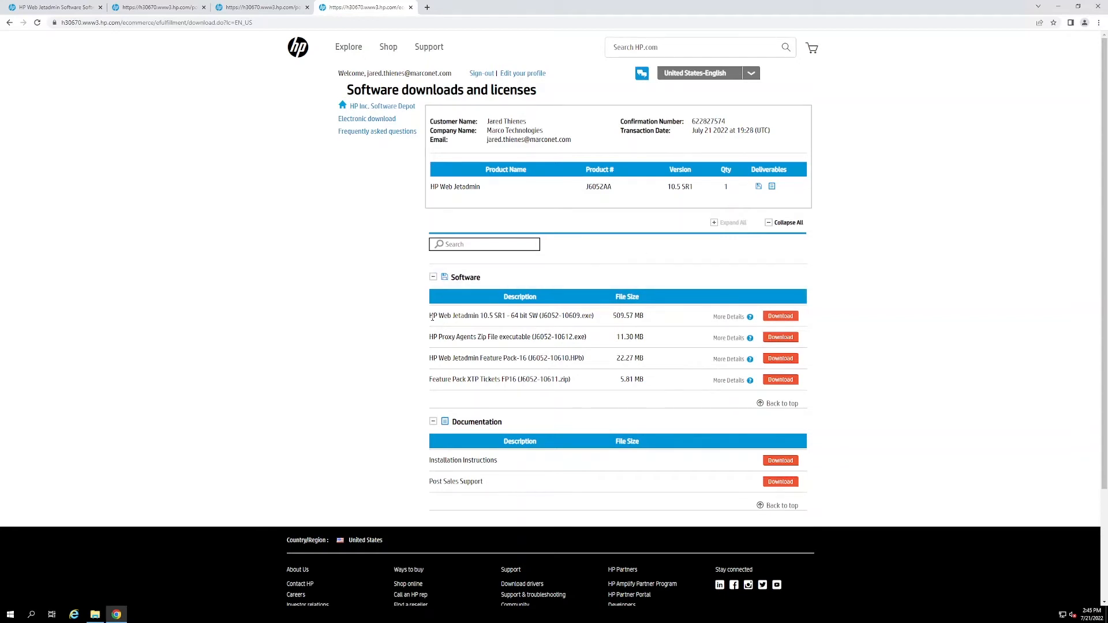
Step: Download the HP Web Jetadmin 10.5 SR1 64-bit installer
double_click(453, 316)
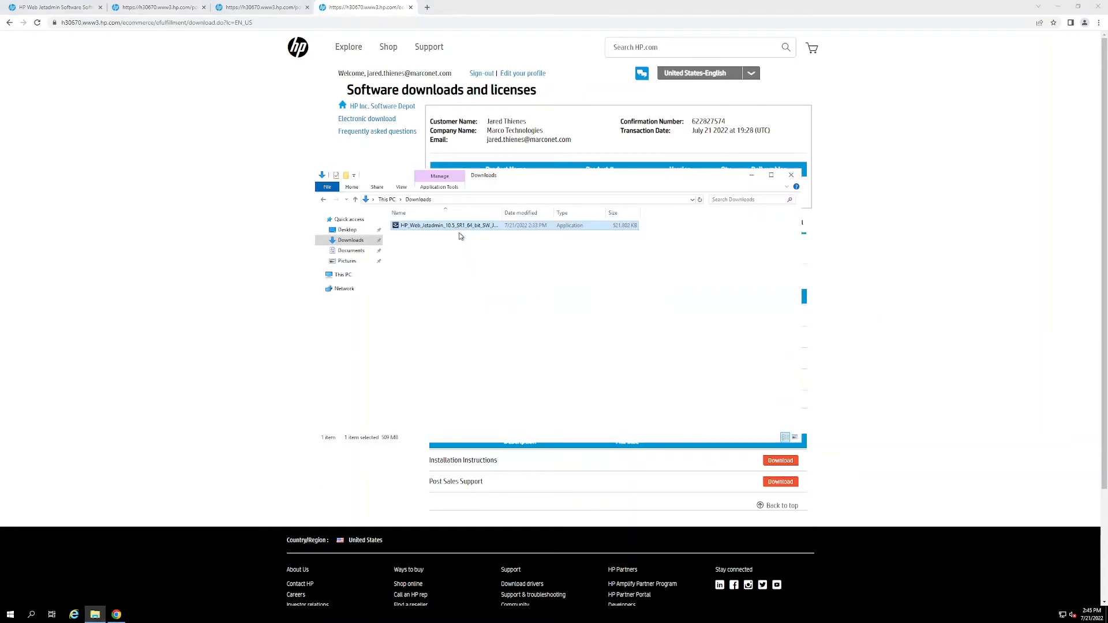
Step: Run the installer in English (United States) and acknowledge the restart-required notice
double_click(448, 225)
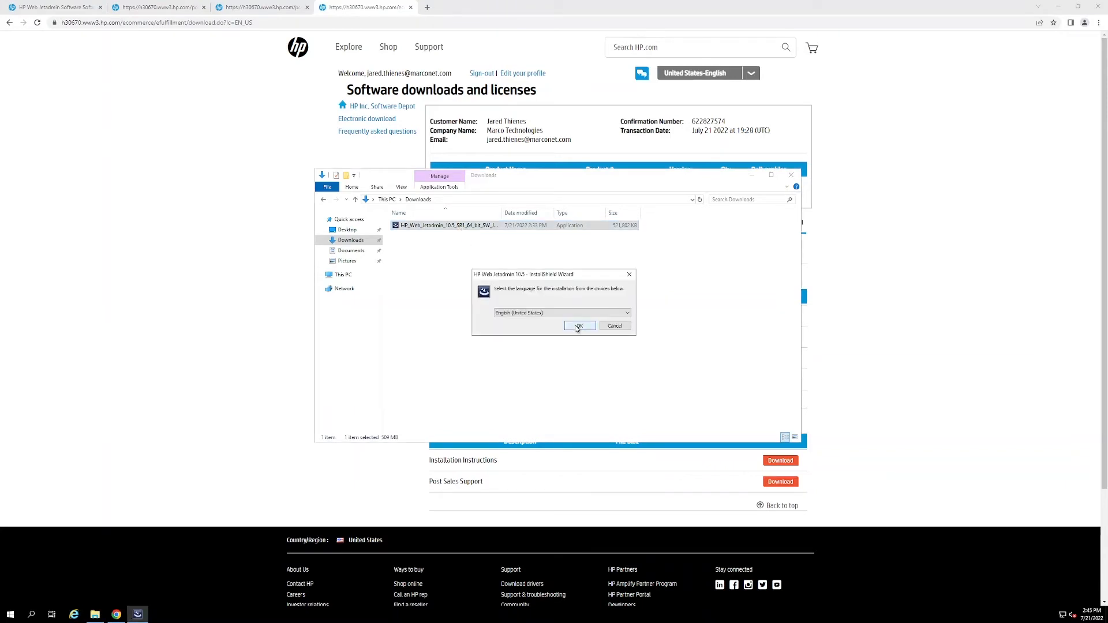
left_click(579, 325)
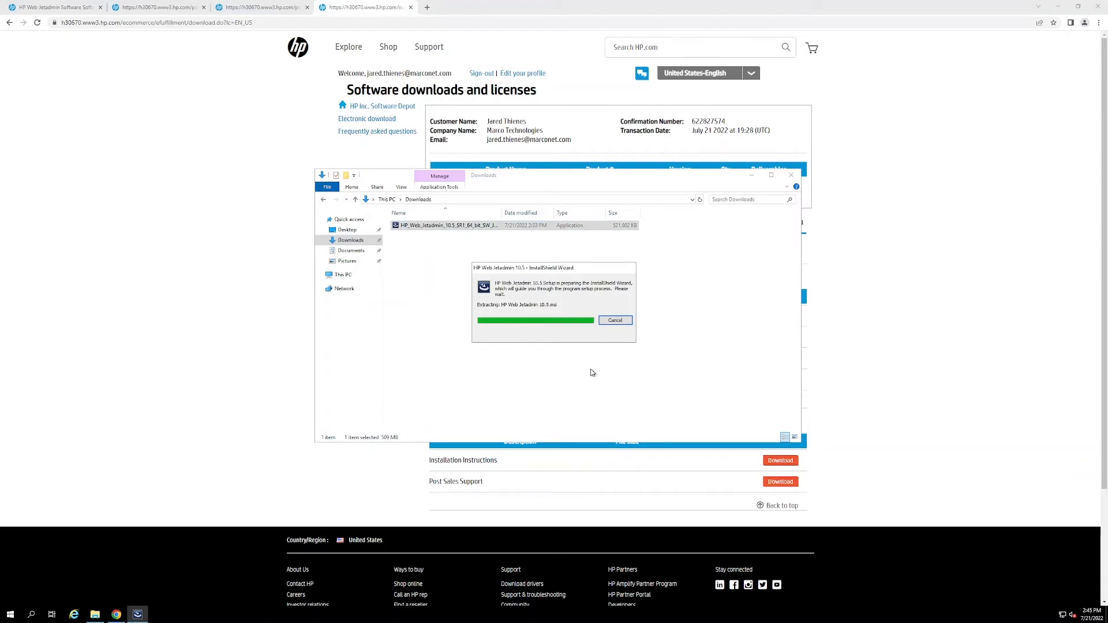
mouse_move(571, 371)
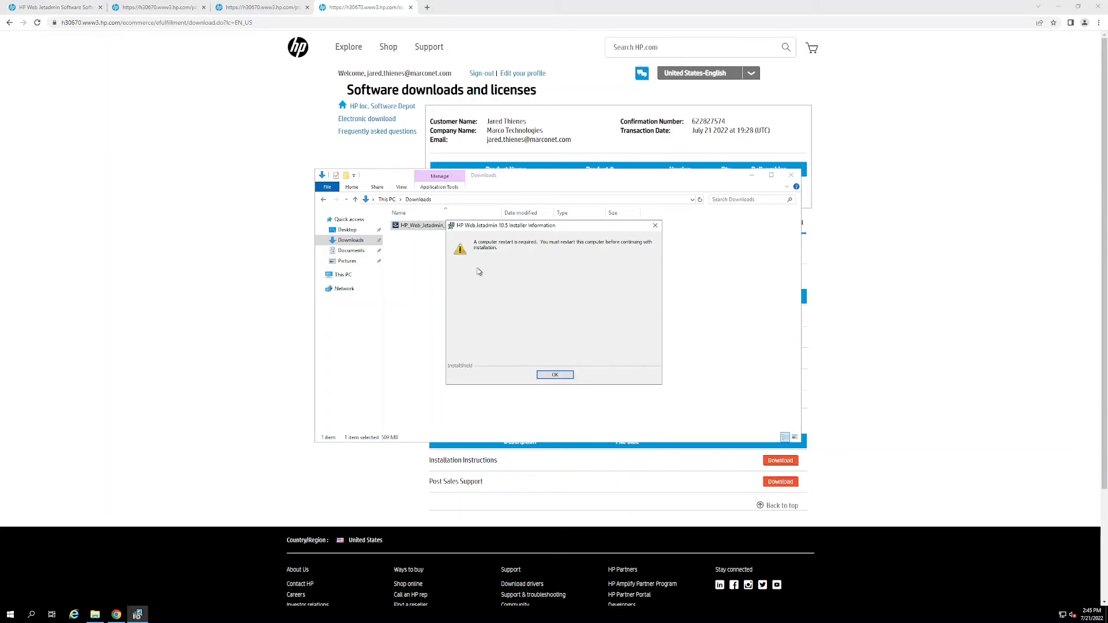
mouse_move(585, 265)
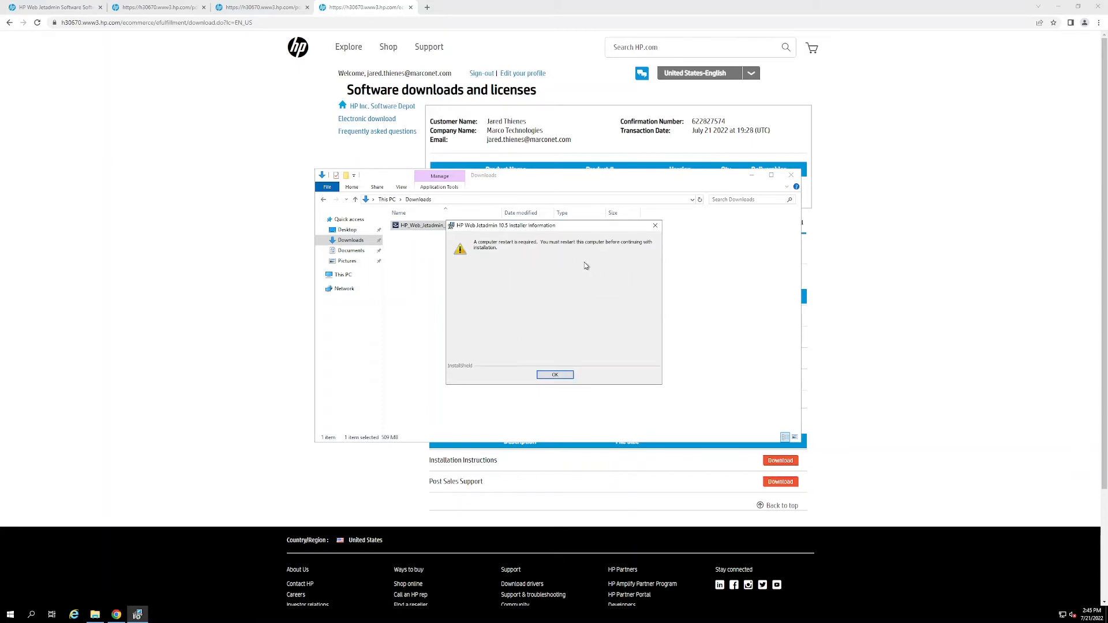
mouse_move(610, 298)
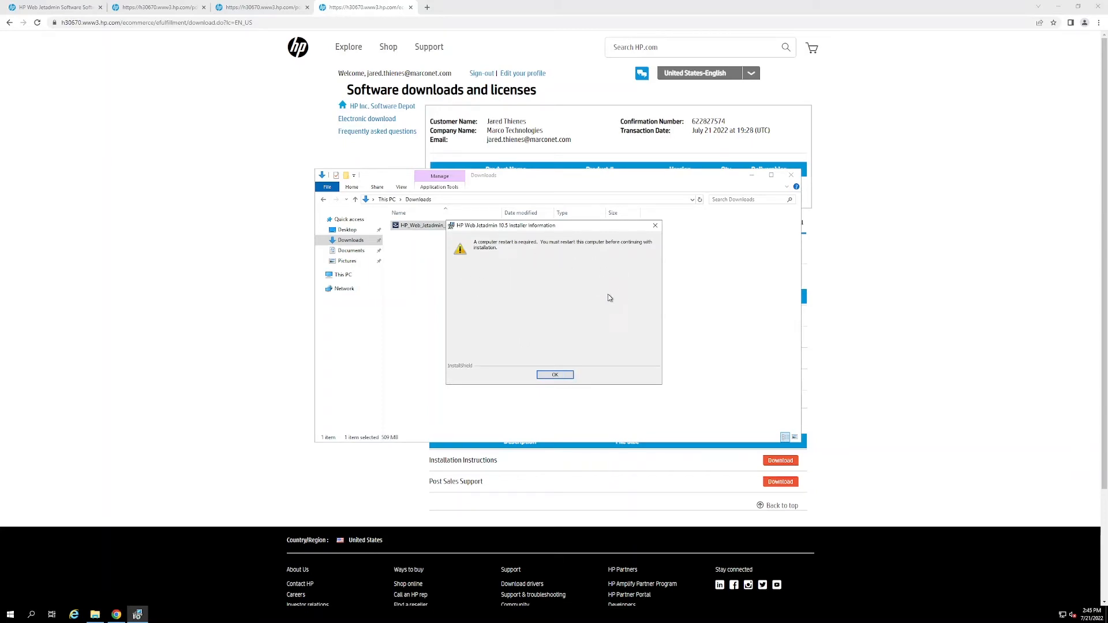
mouse_move(583, 284)
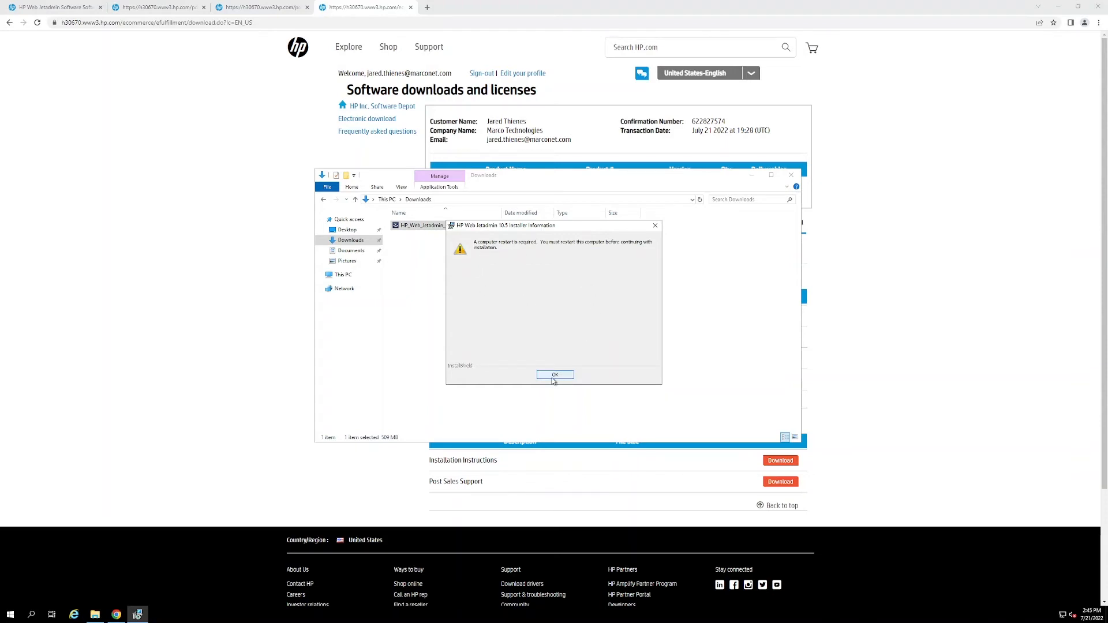
left_click(555, 375)
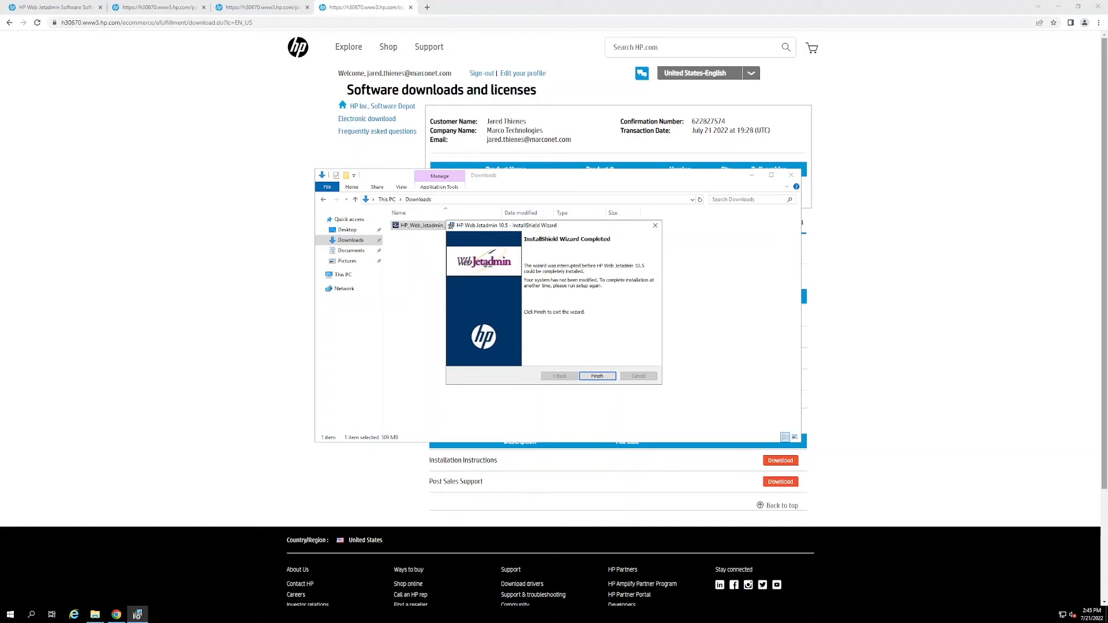
left_click(598, 375)
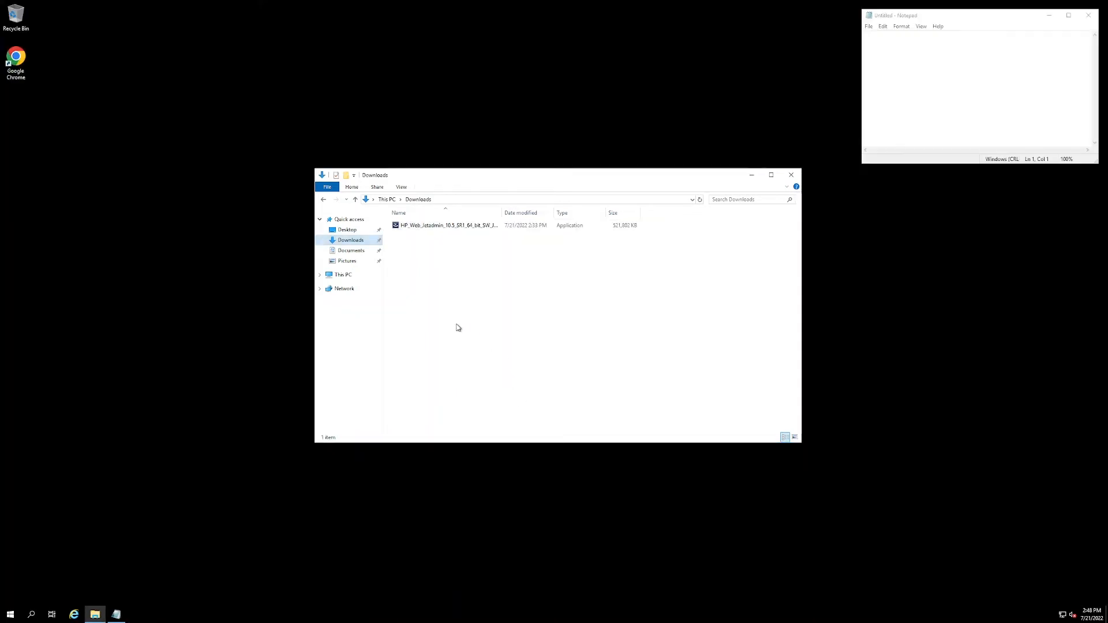
mouse_move(514, 266)
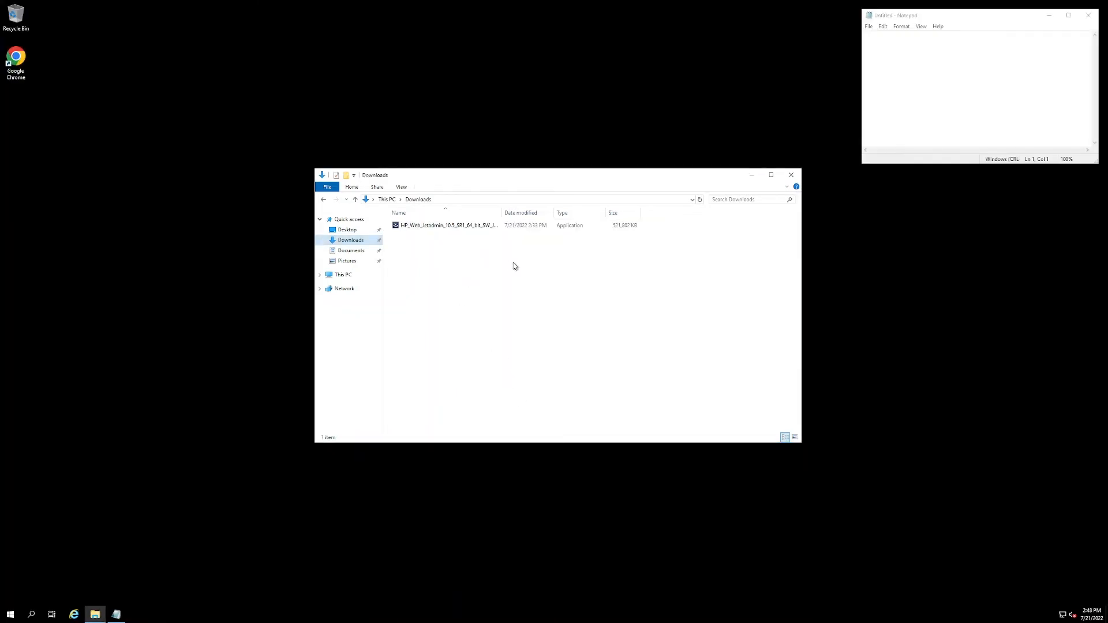
Step: Relaunch the HP_Web_Jetadmin installer from Downloads, keeping English (United States)
left_click(471, 230)
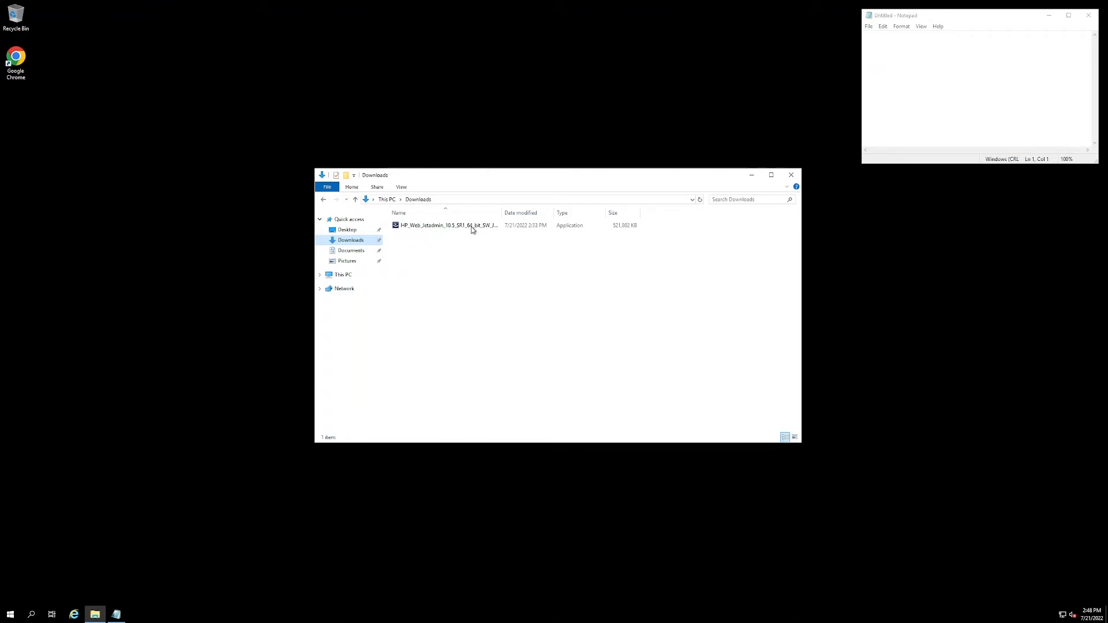
double_click(447, 225)
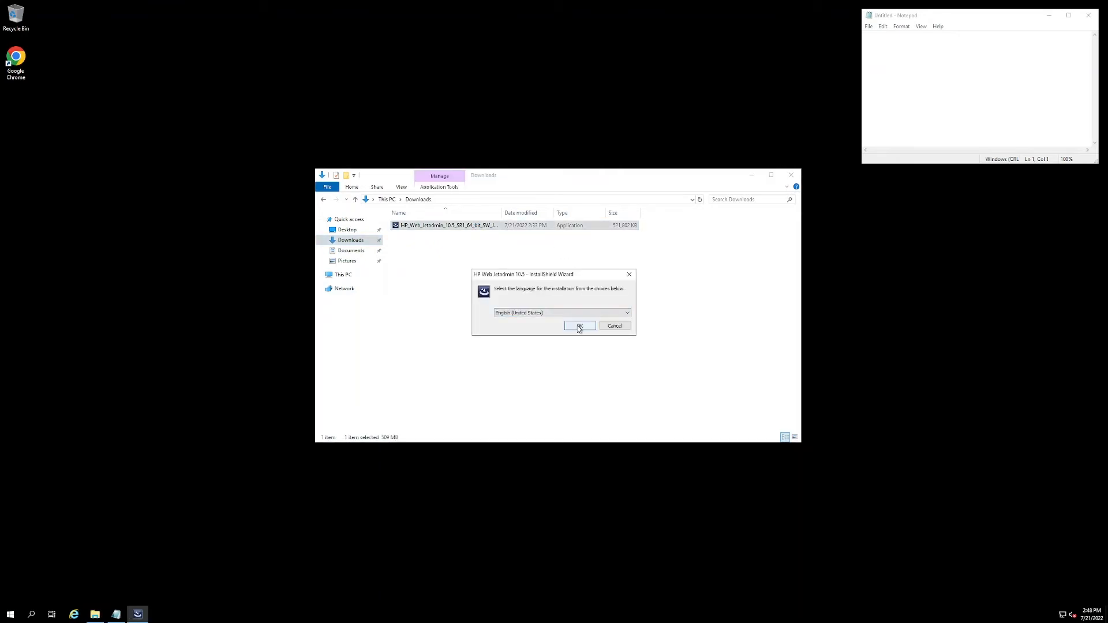
left_click(579, 326)
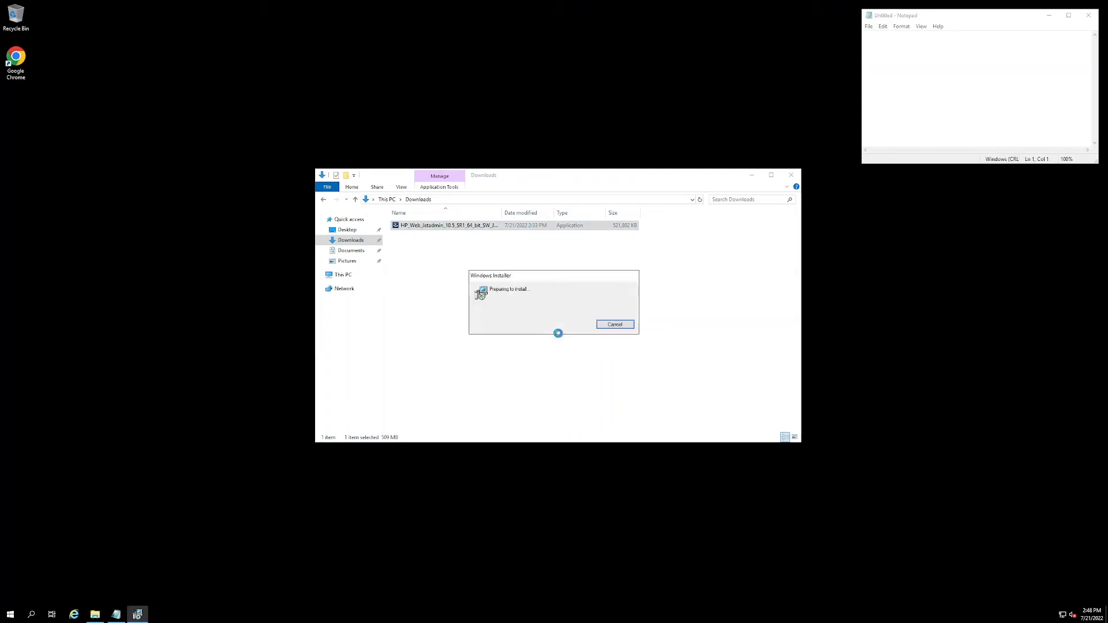
left_click(614, 324)
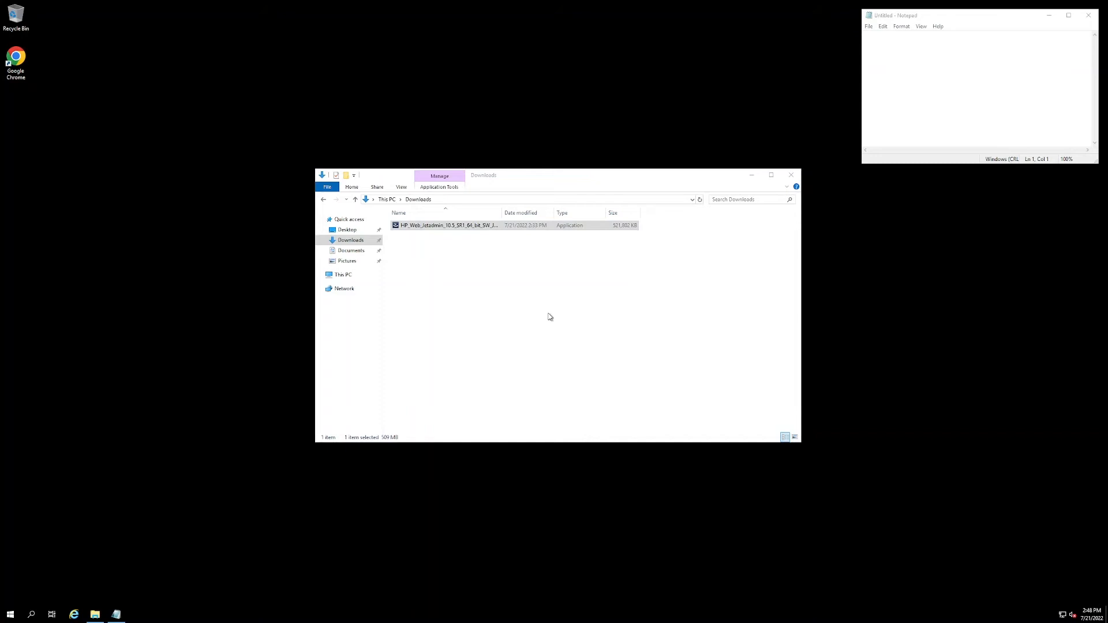
double_click(447, 225)
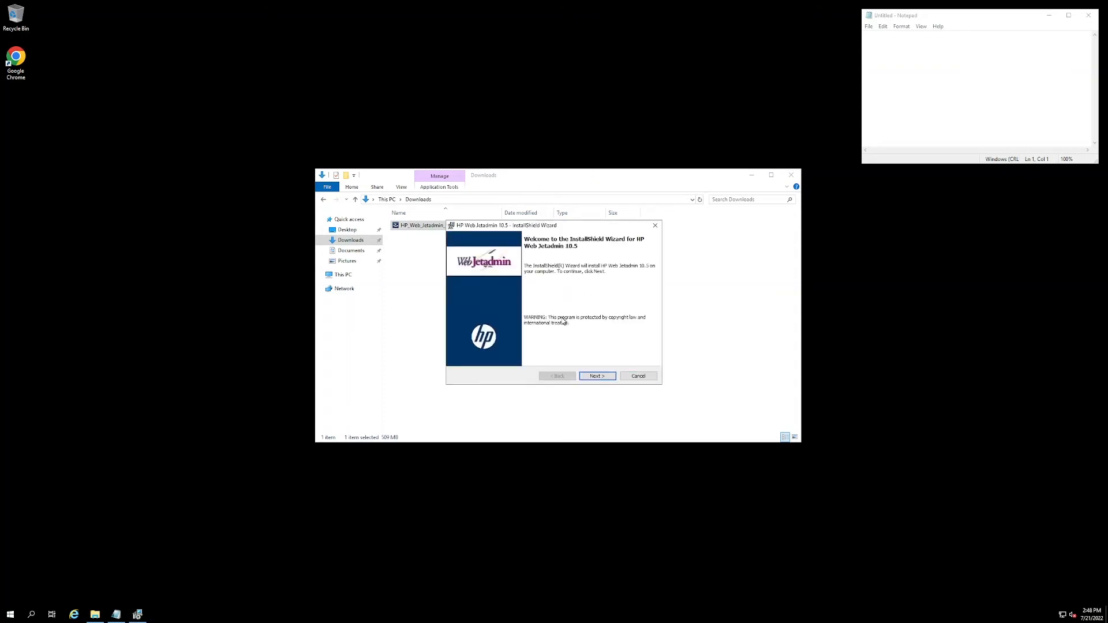
Step: Accept the end-user license agreement and the data collection notice
left_click(595, 375)
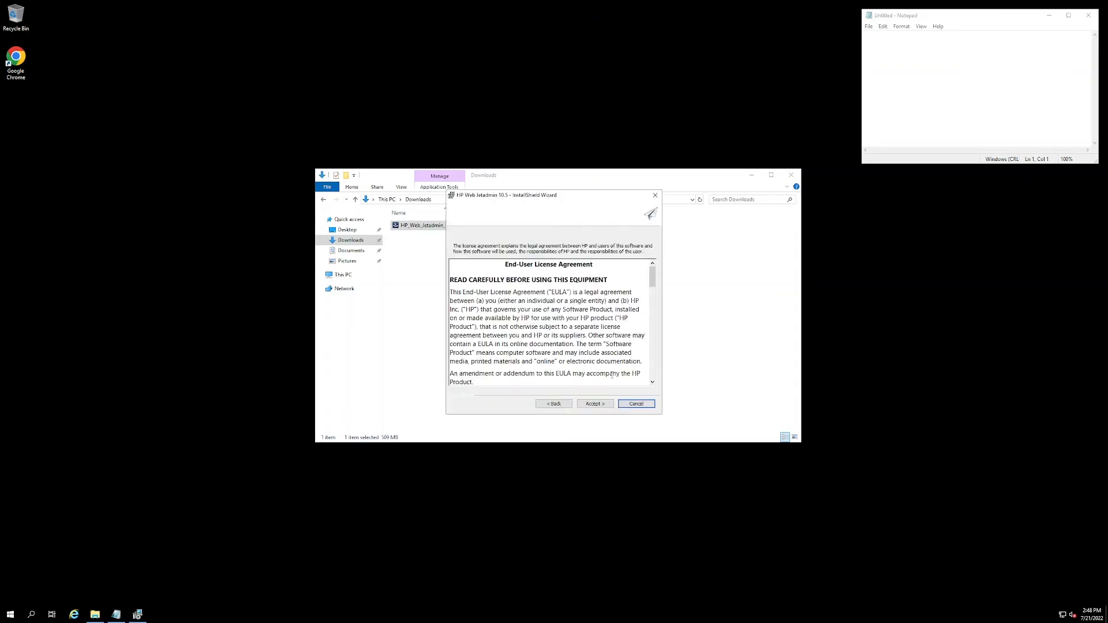
left_click(594, 403)
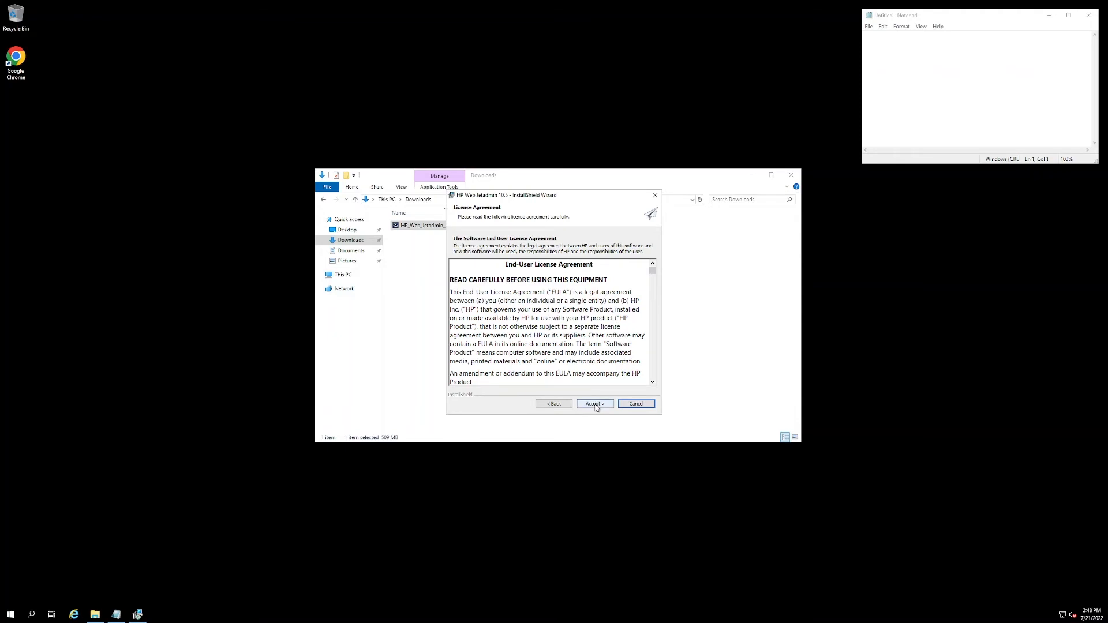
left_click(594, 403)
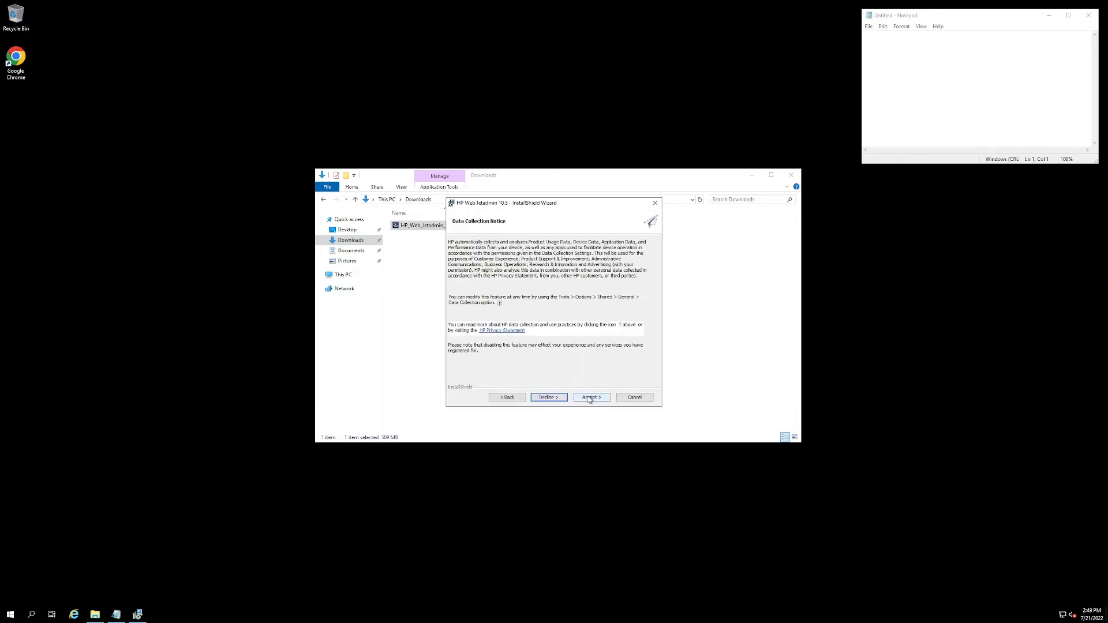
left_click(591, 397)
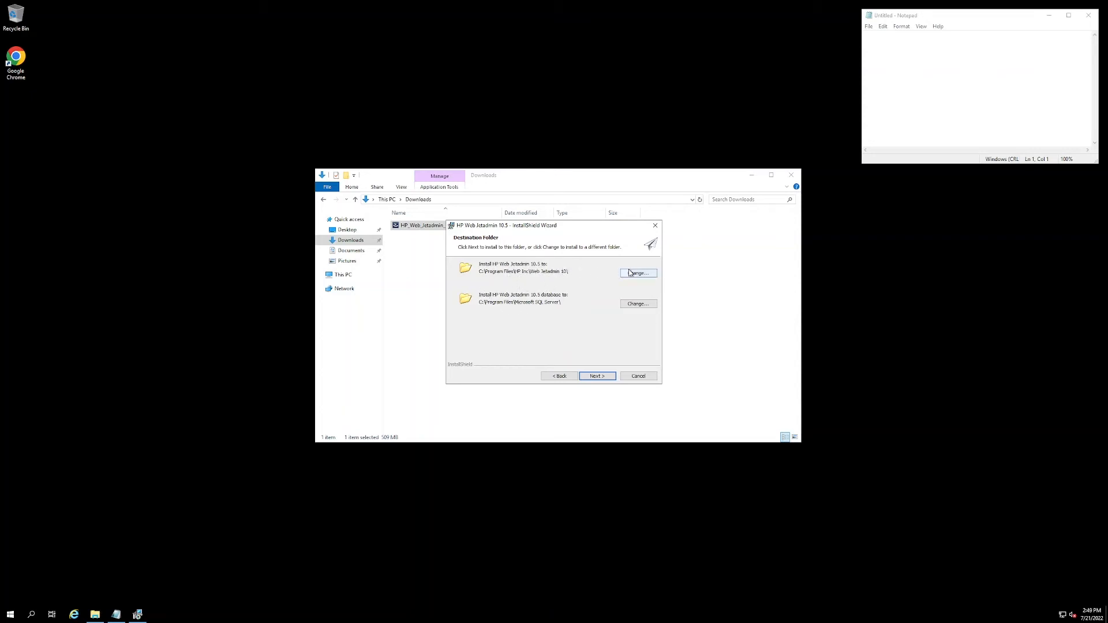
mouse_move(599, 283)
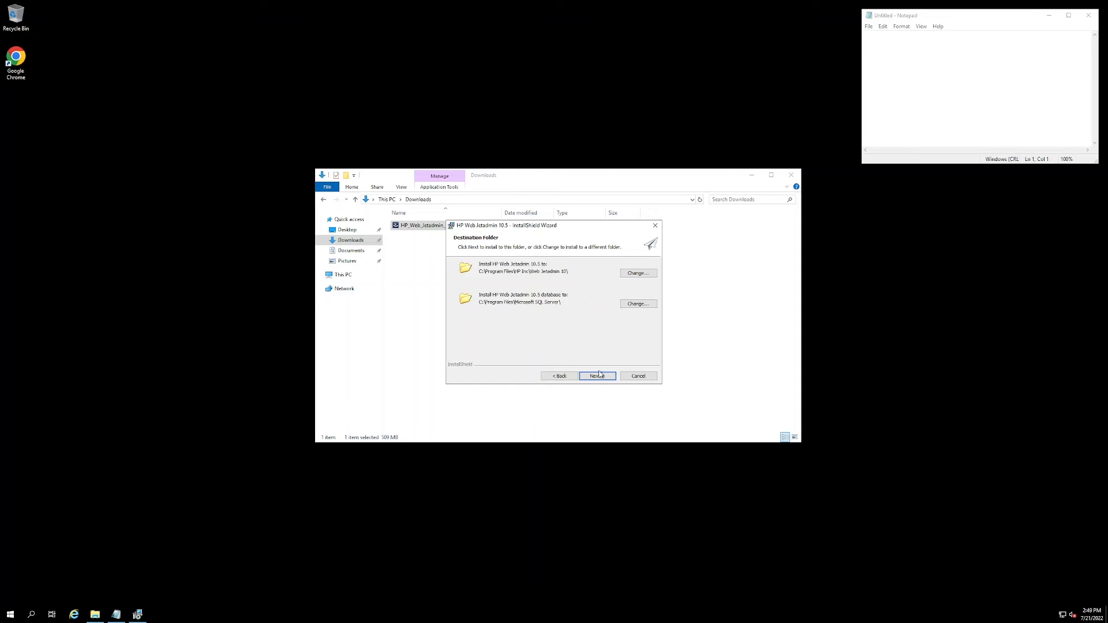
Step: Keep default install folders and certificate lifetime so installation begins
left_click(596, 375)
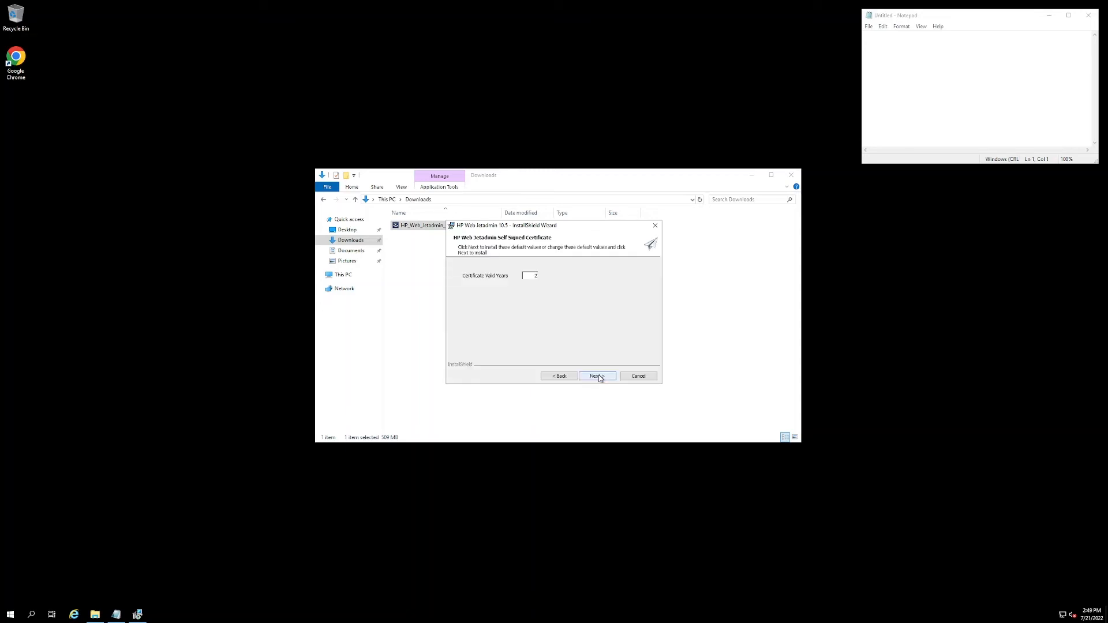
left_click(596, 375)
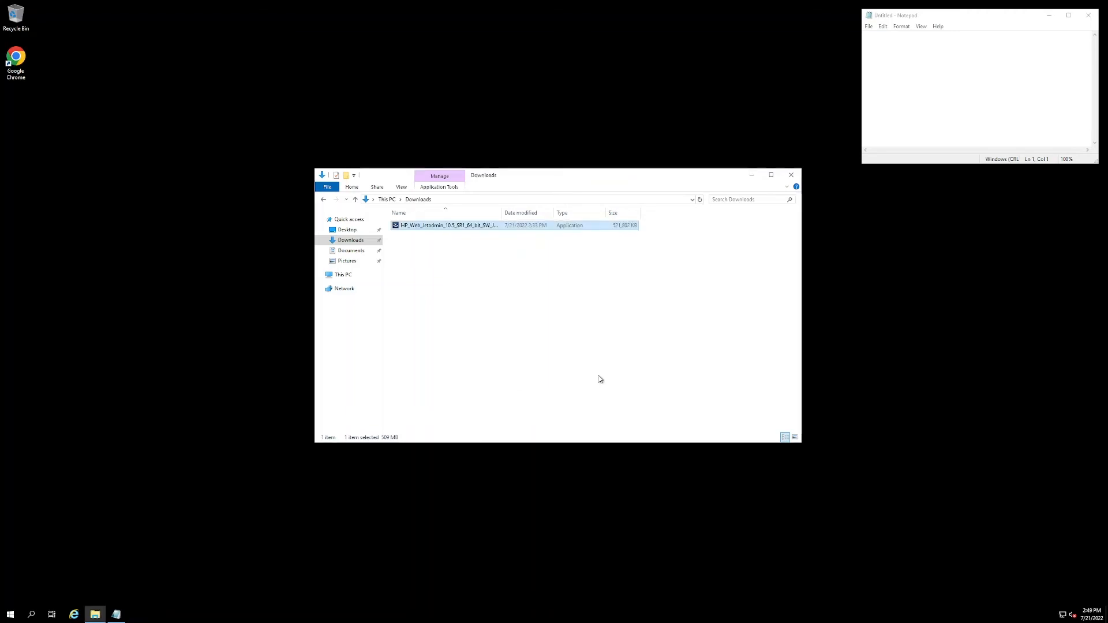
double_click(447, 225)
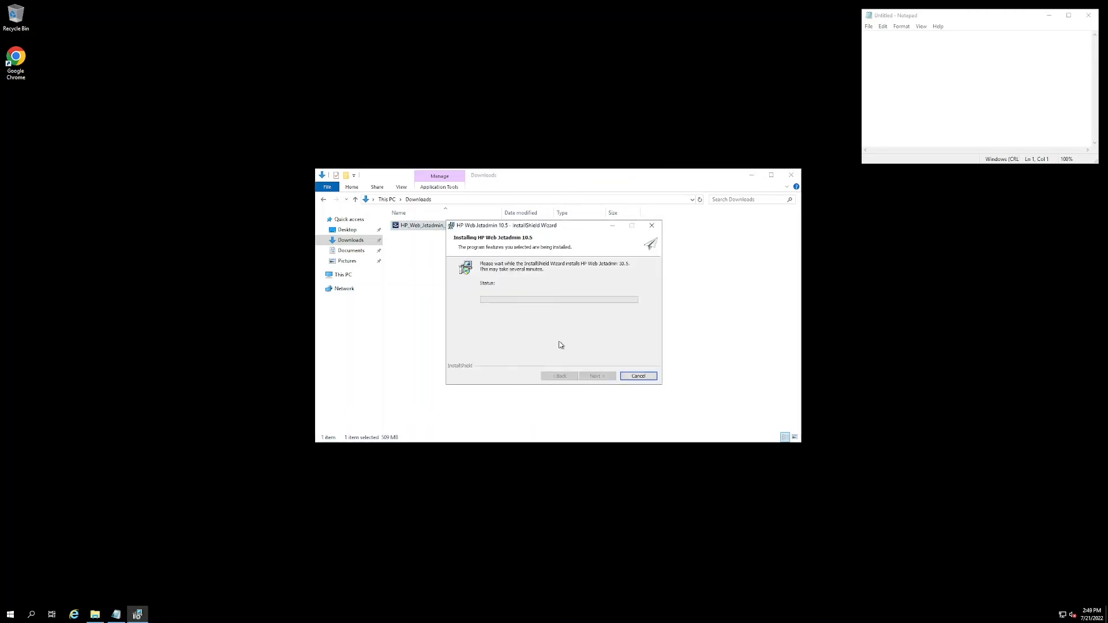
mouse_move(516, 287)
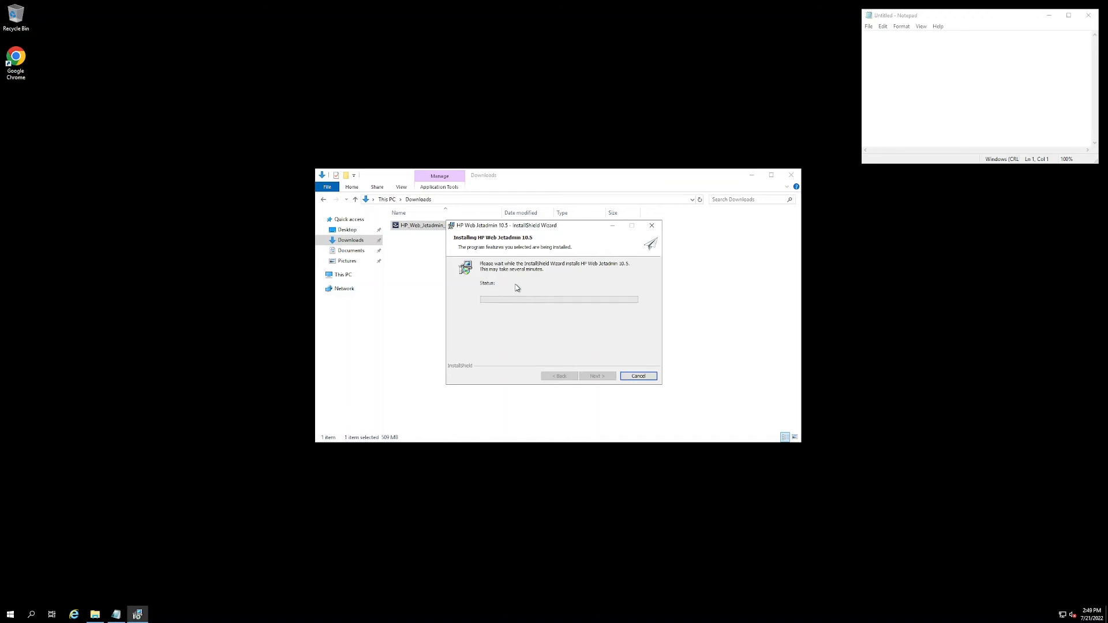
mouse_move(529, 293)
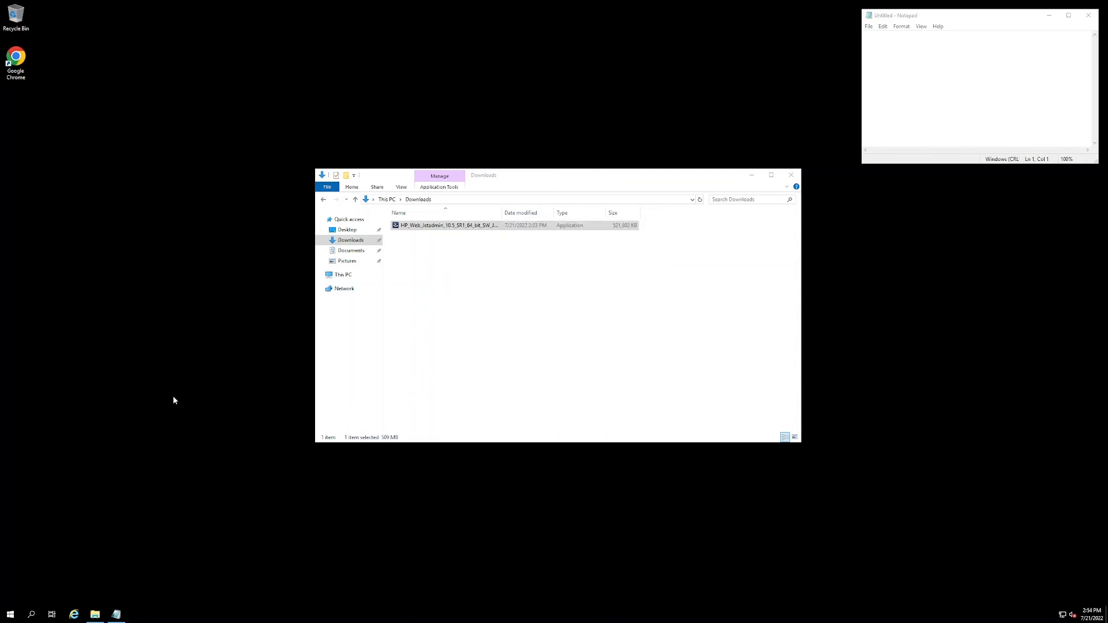
mouse_move(285, 344)
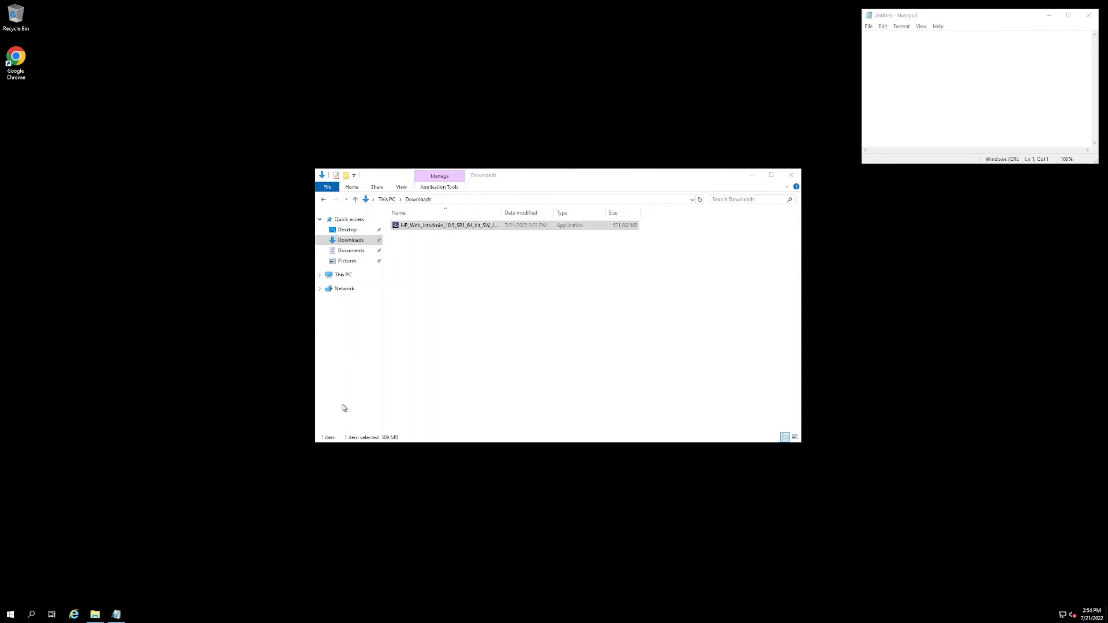
Step: Open the Start menu once the Web Jetadmin installation completes
left_click(10, 614)
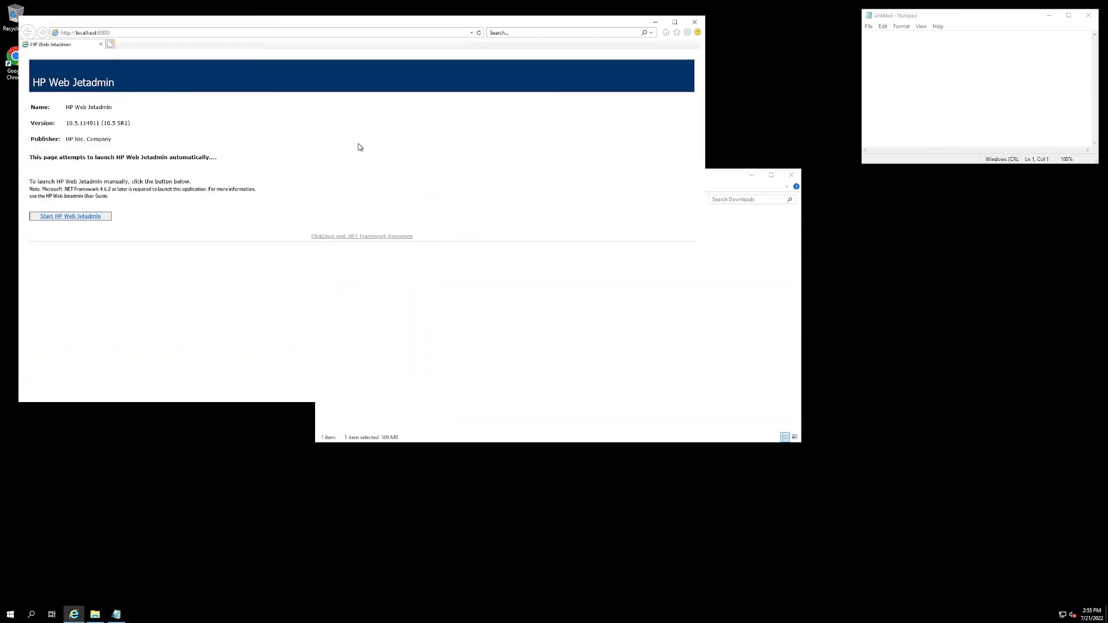
Step: Launch HP Web Jetadmin and allow it through the Application Run security warning
left_click(70, 215)
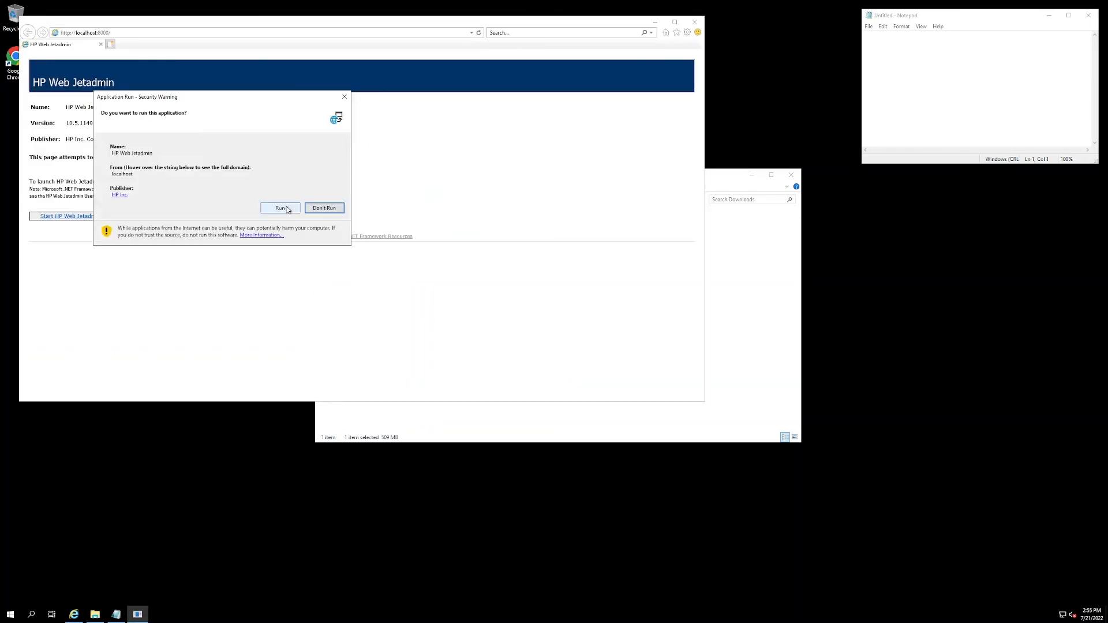
left_click(279, 208)
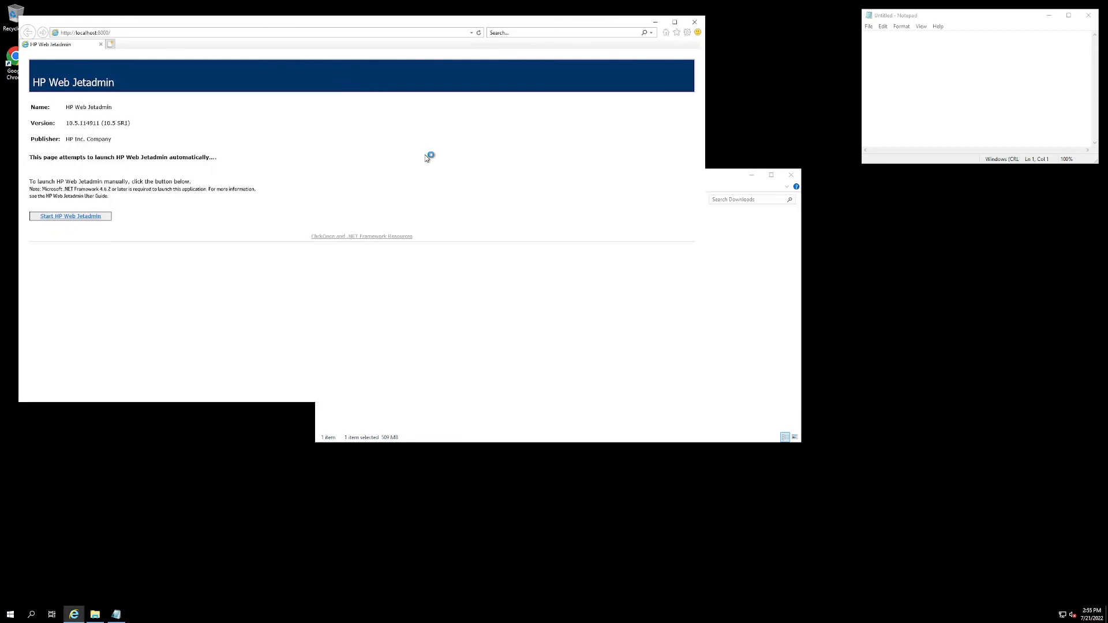
mouse_move(495, 152)
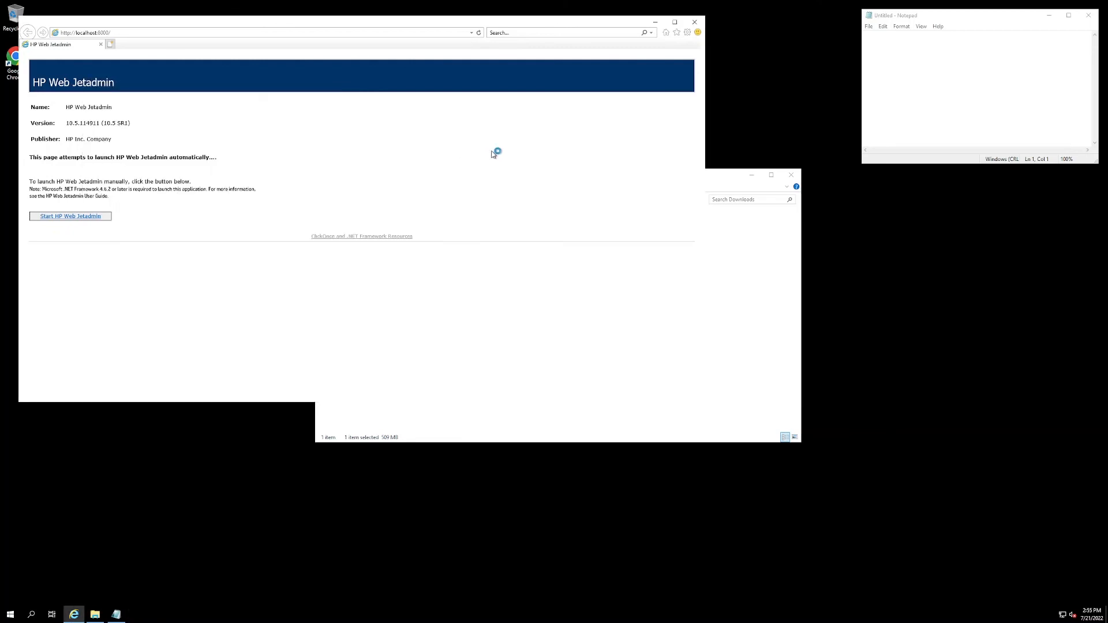
mouse_move(492, 154)
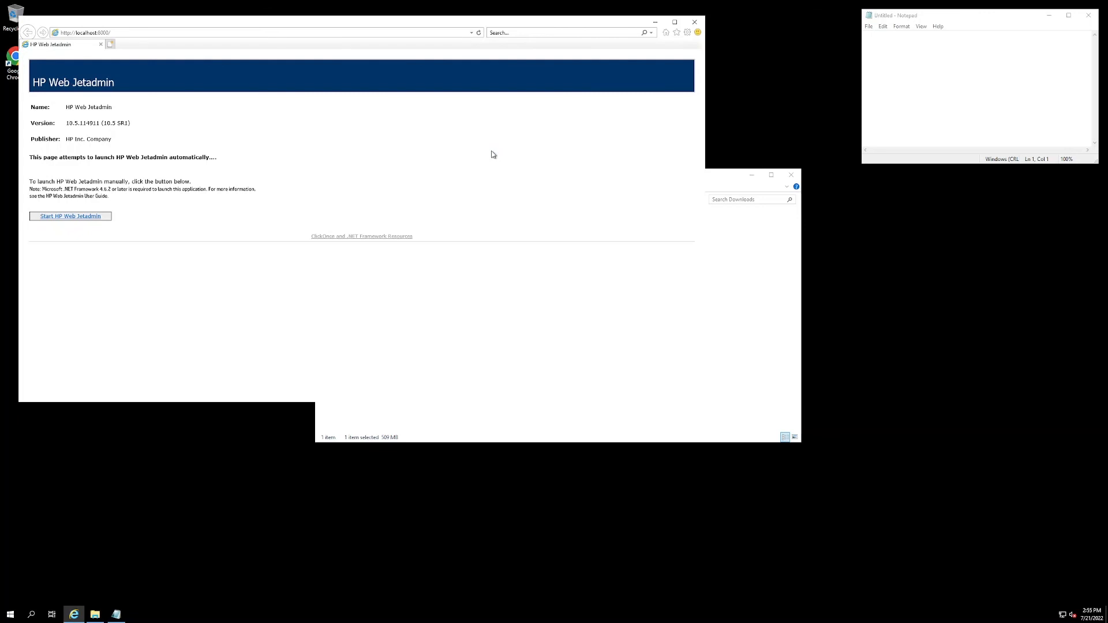
left_click(70, 217)
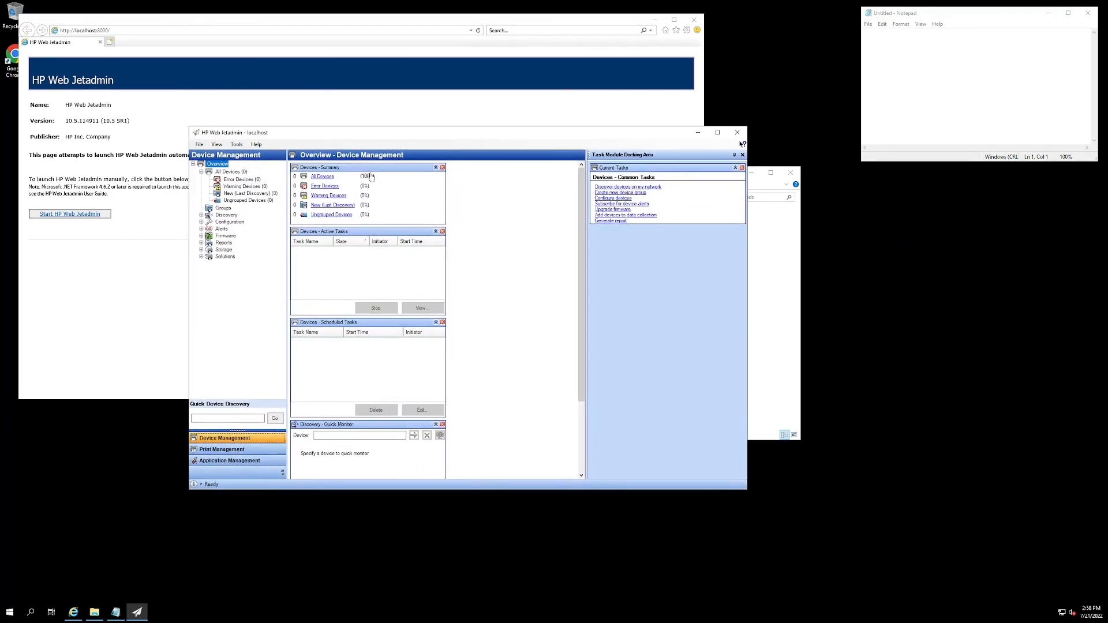
mouse_move(438, 290)
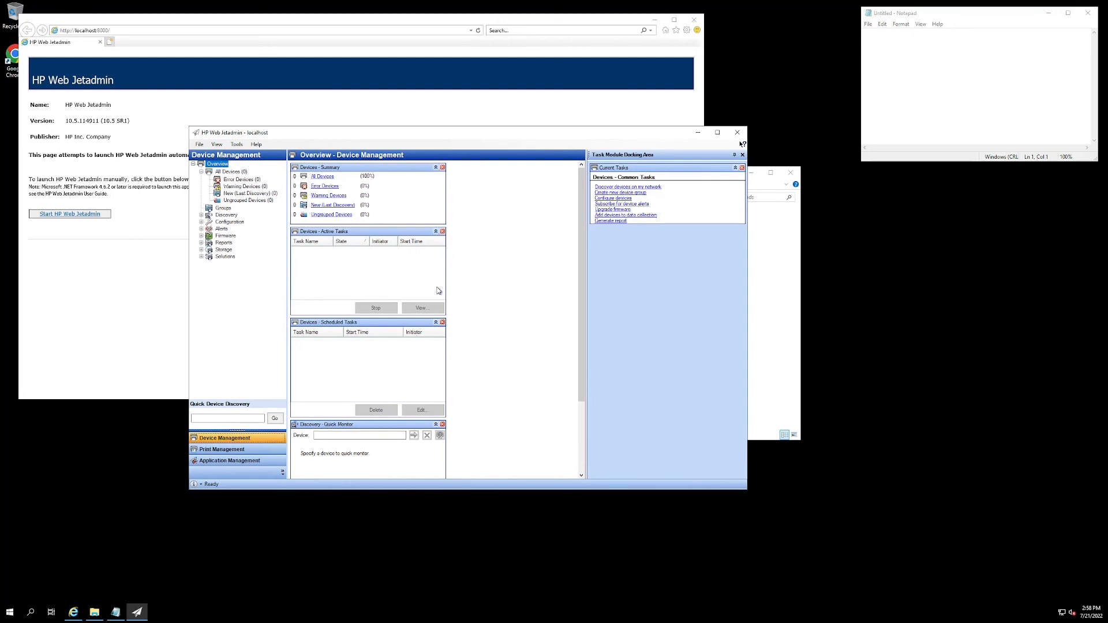
mouse_move(394, 298)
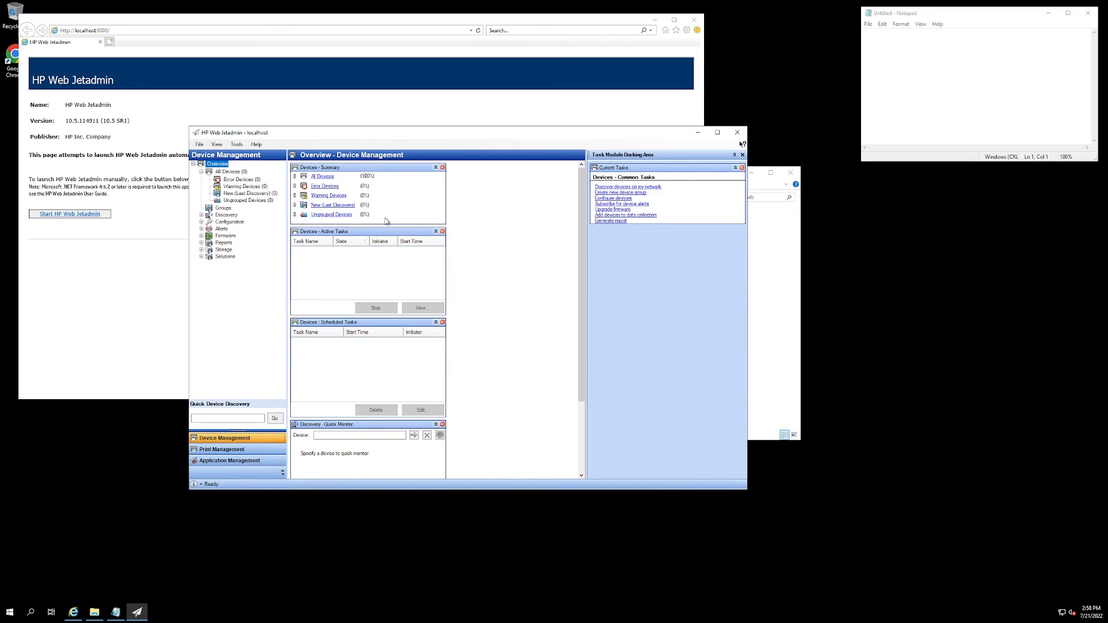
mouse_move(366, 274)
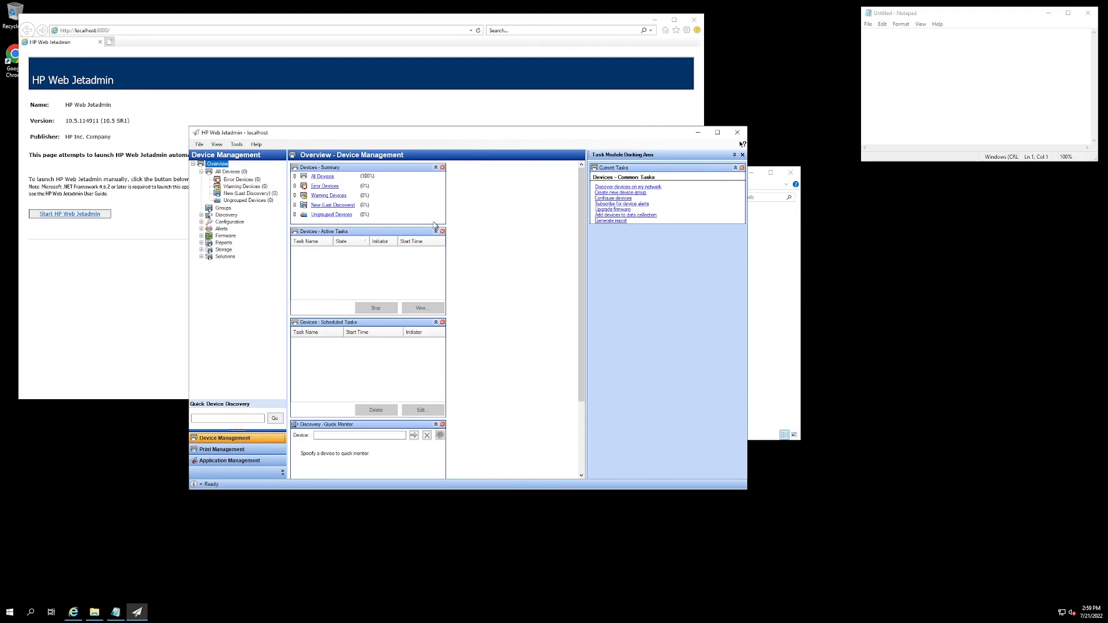
mouse_move(506, 252)
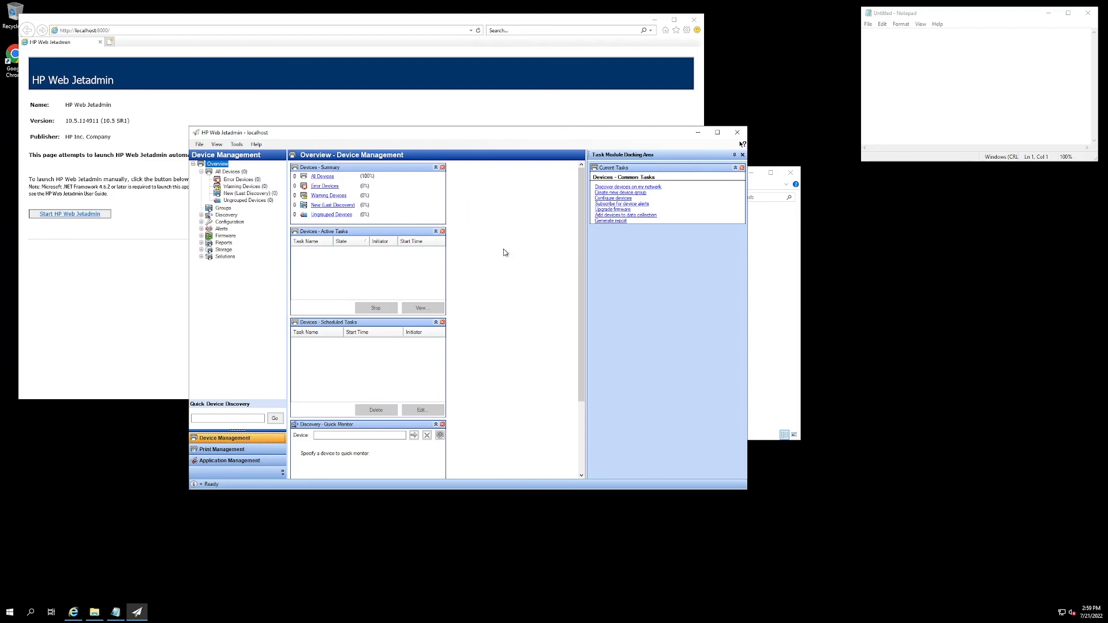